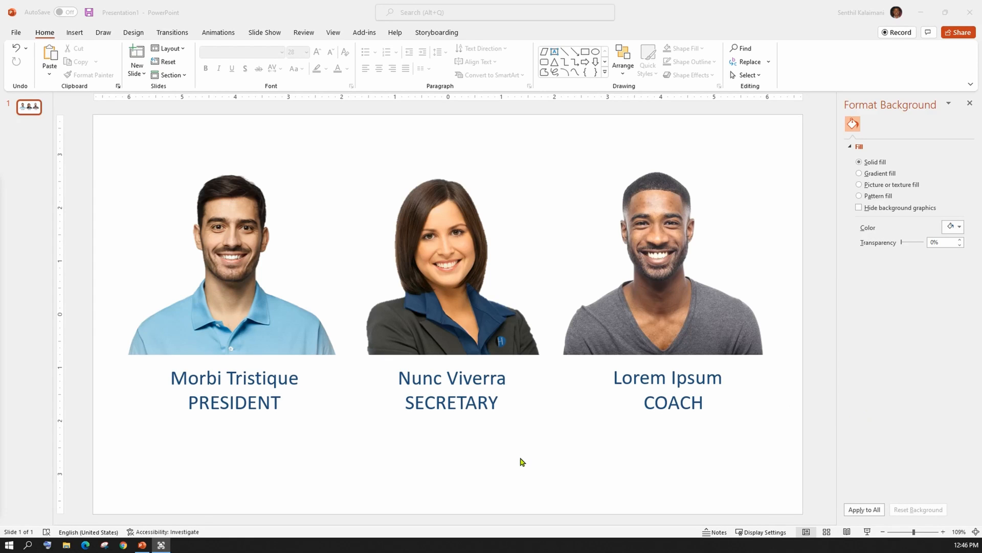
mouse_move(644, 420)
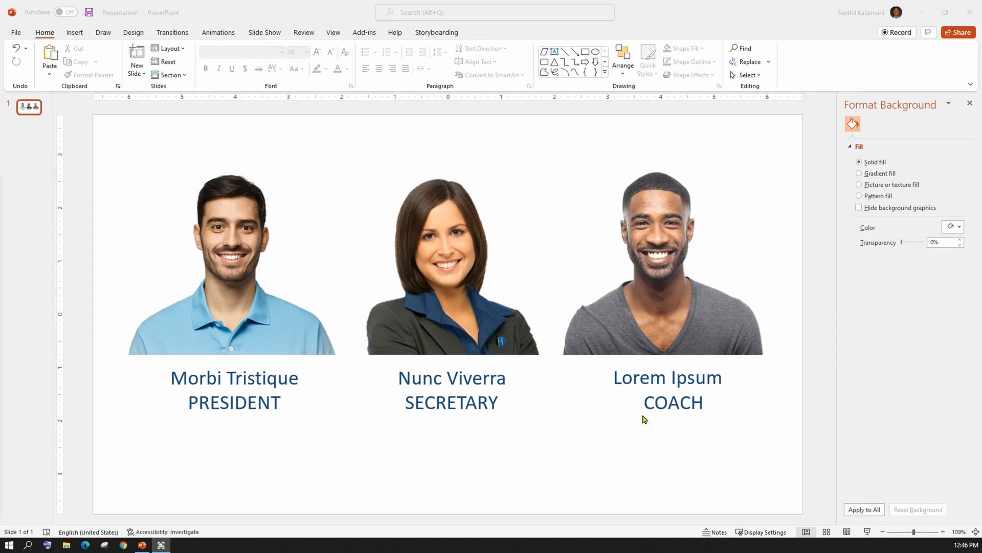
mouse_move(277, 459)
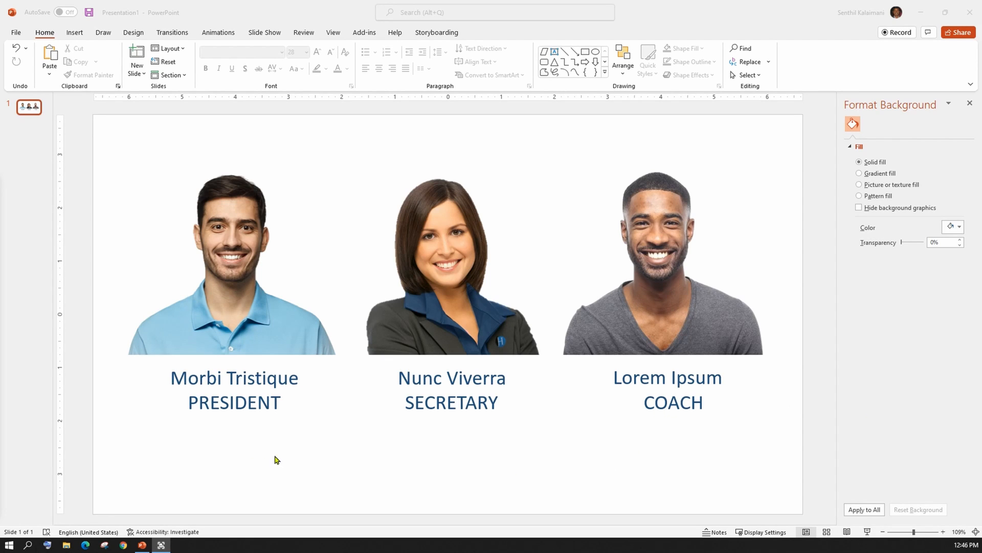
mouse_move(535, 92)
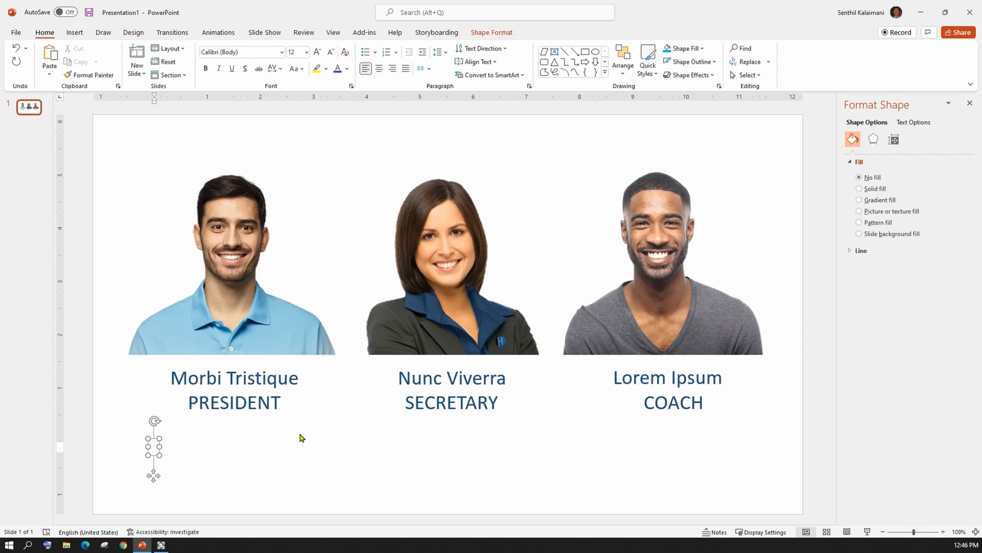
Fill a text box with =lorem placeholder text and add a blank slide 2.
type("=lorem")
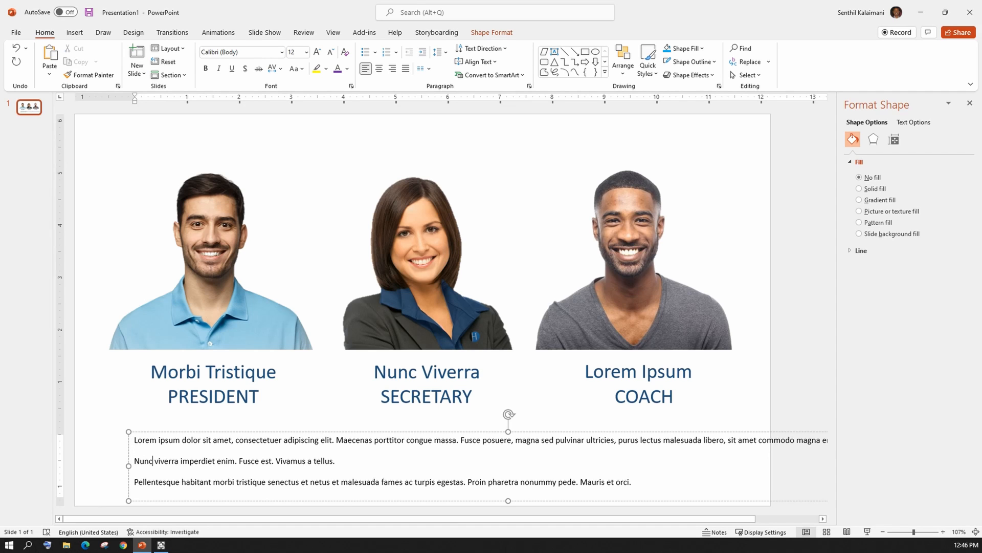
left_click(217, 481)
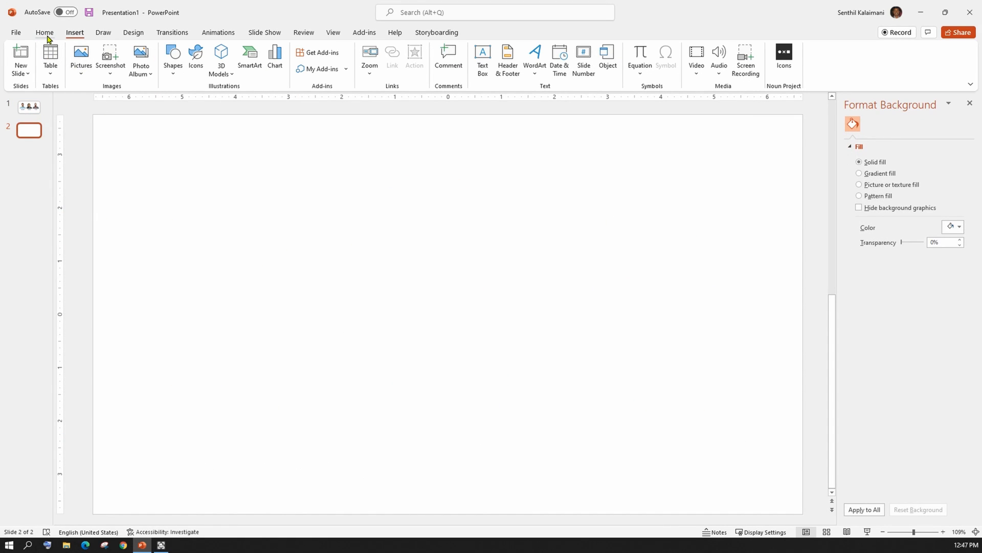
Draw a tall narrow rounded rectangle on the left side of slide 2.
left_click(44, 32)
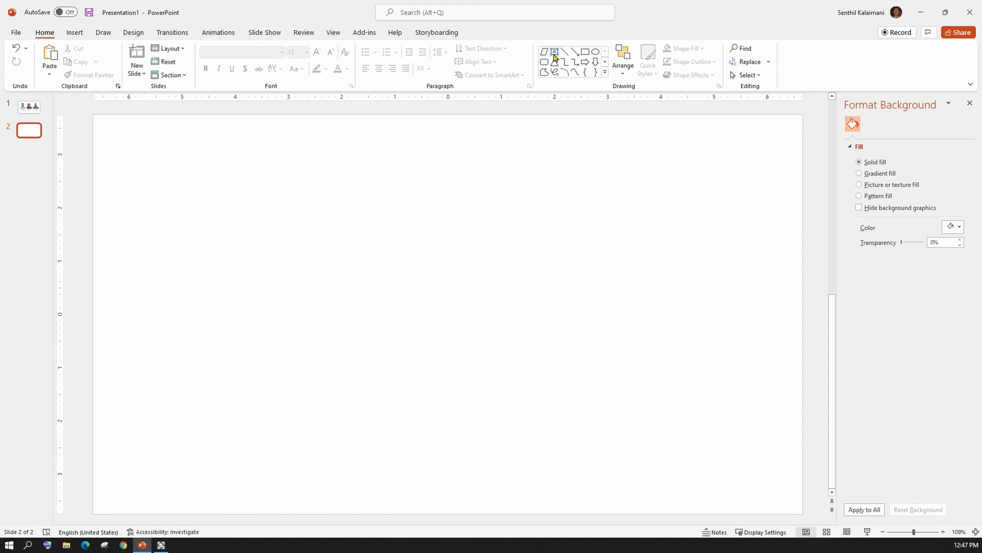
mouse_move(543, 62)
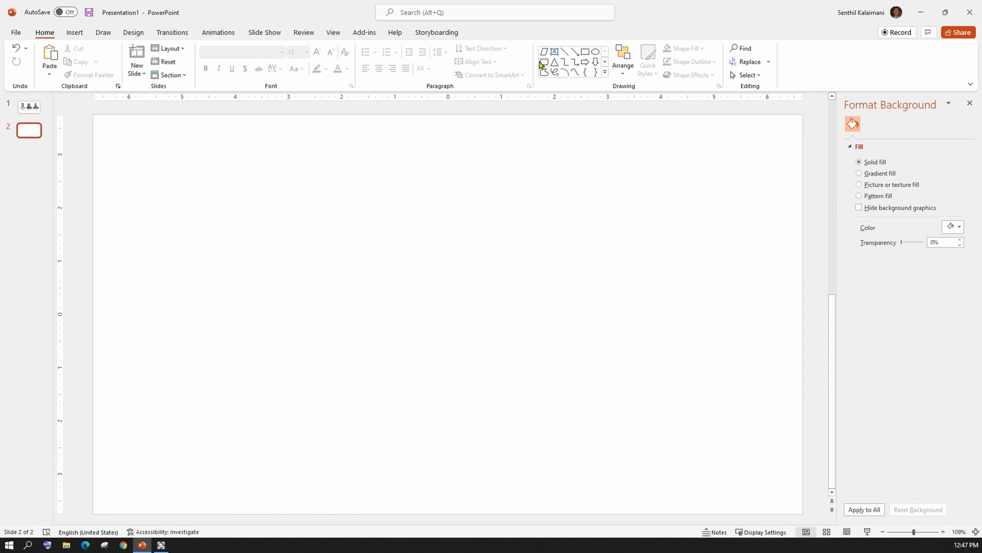
left_click(544, 52)
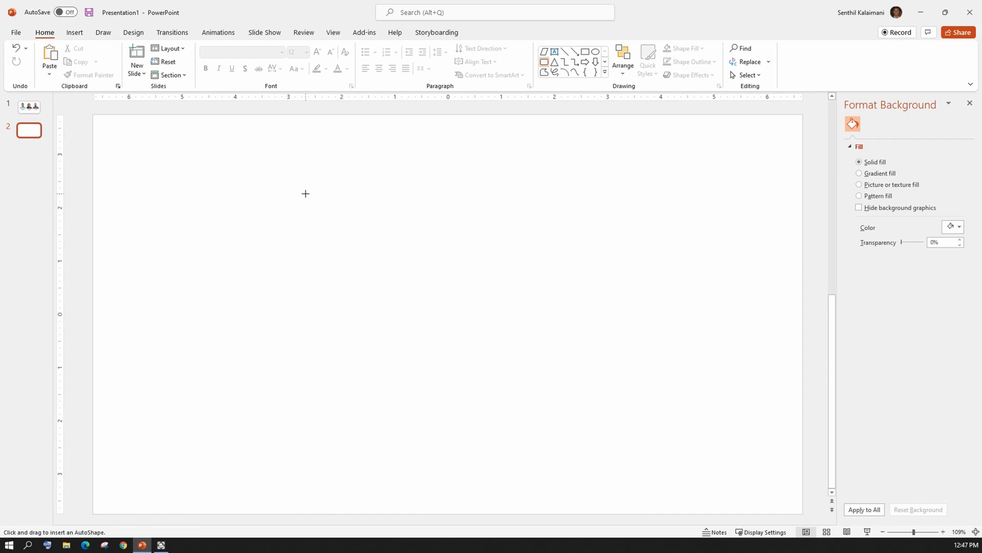
left_click_drag(306, 194, 325, 445)
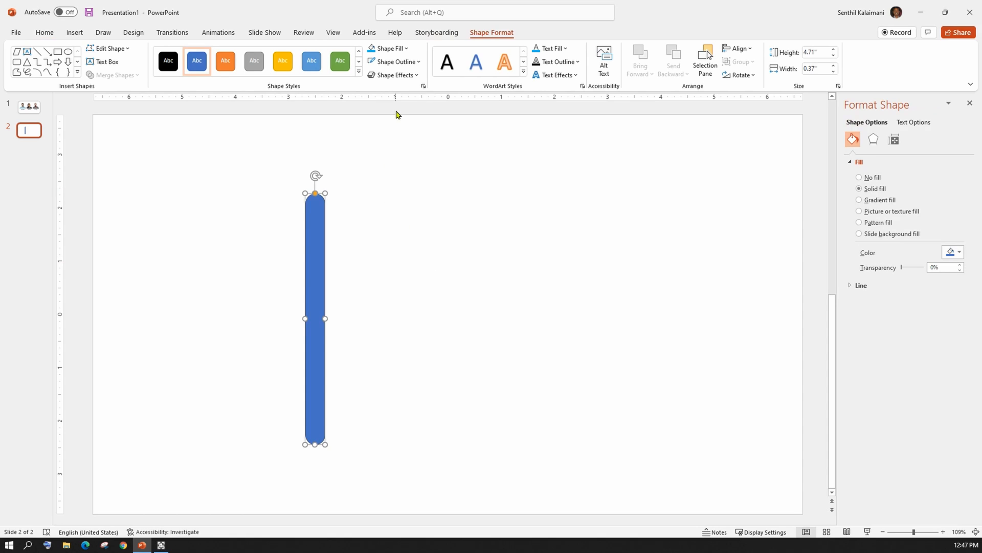
Give the bar a light blue fill and a matching light blue outline.
left_click(387, 48)
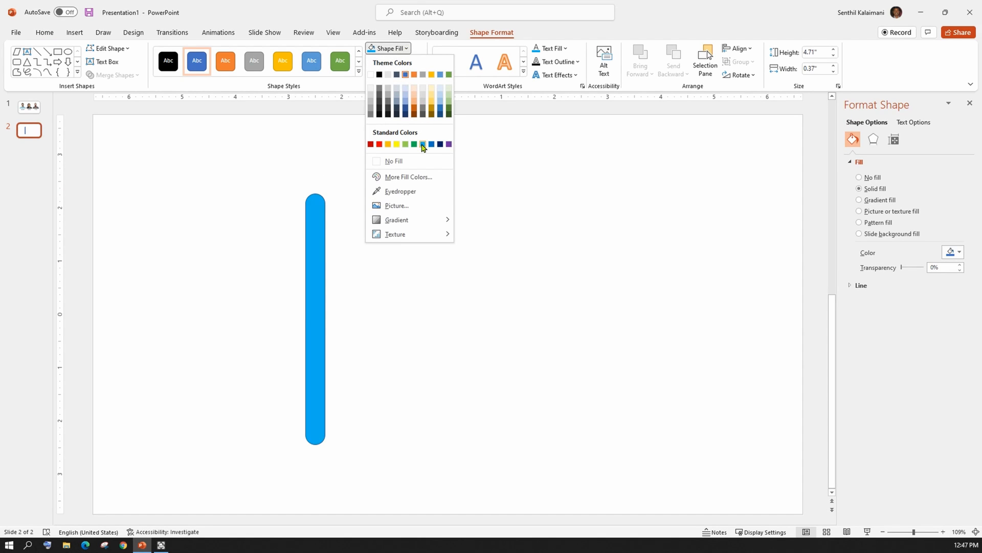
left_click(395, 62)
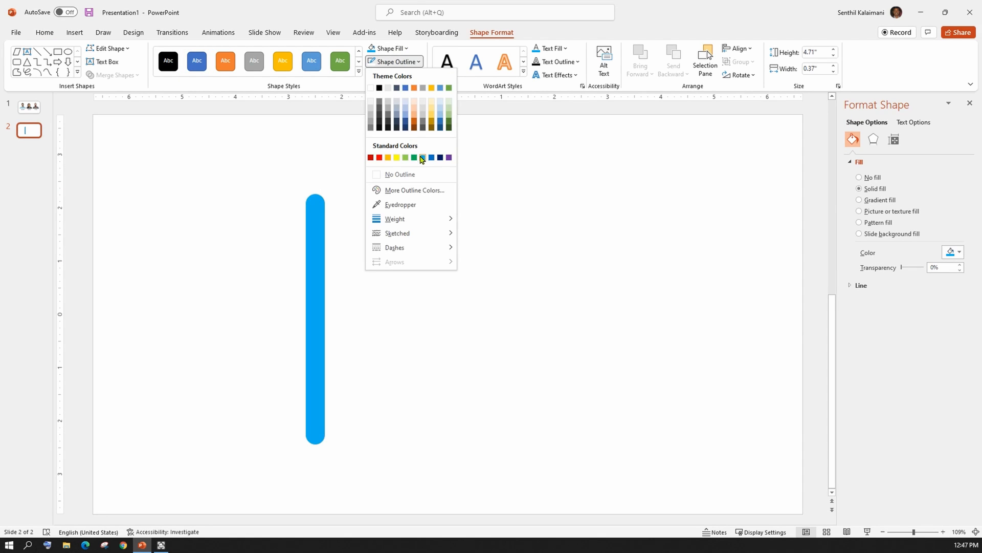
left_click(422, 158)
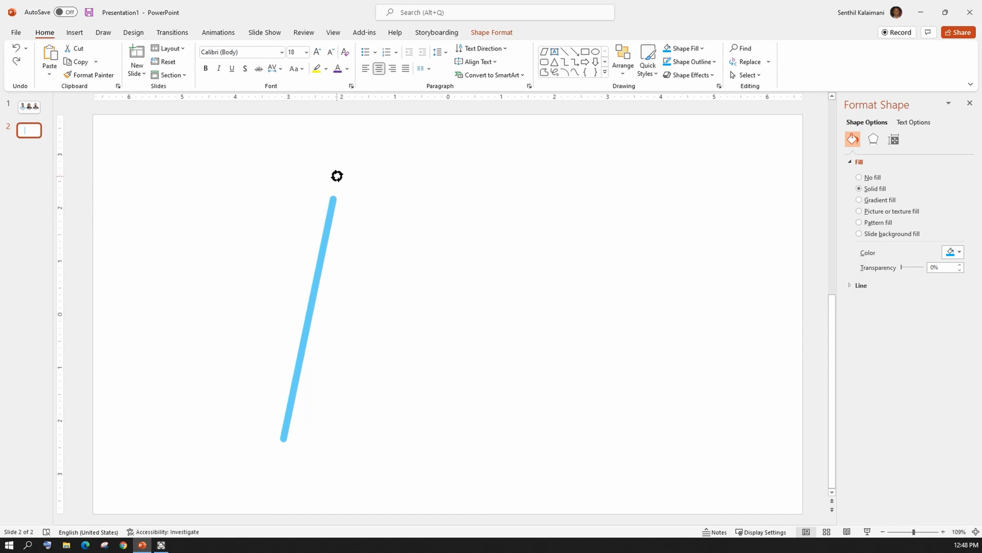
Tilt the bar using the precise rotation settings under More Rotation Options.
left_click(307, 313)
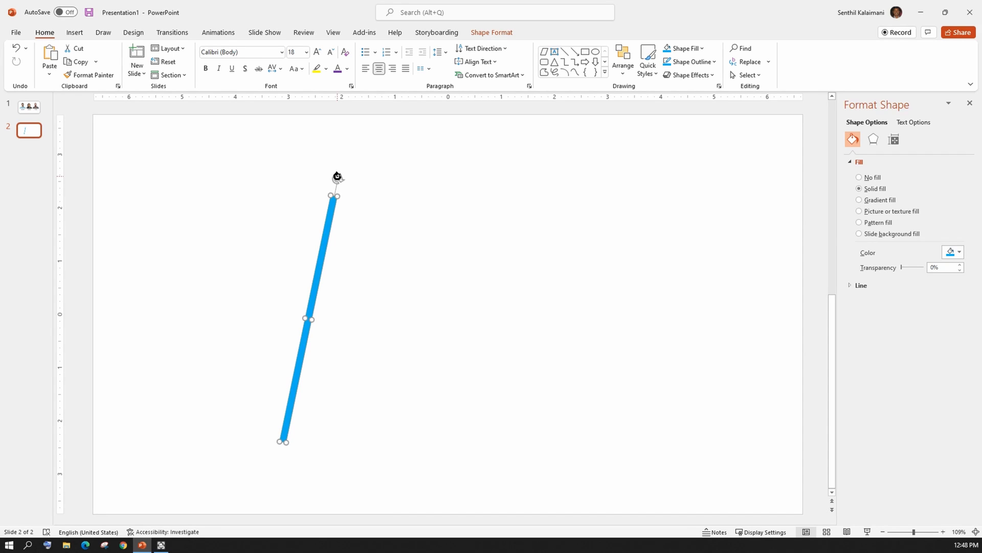
mouse_move(652, 132)
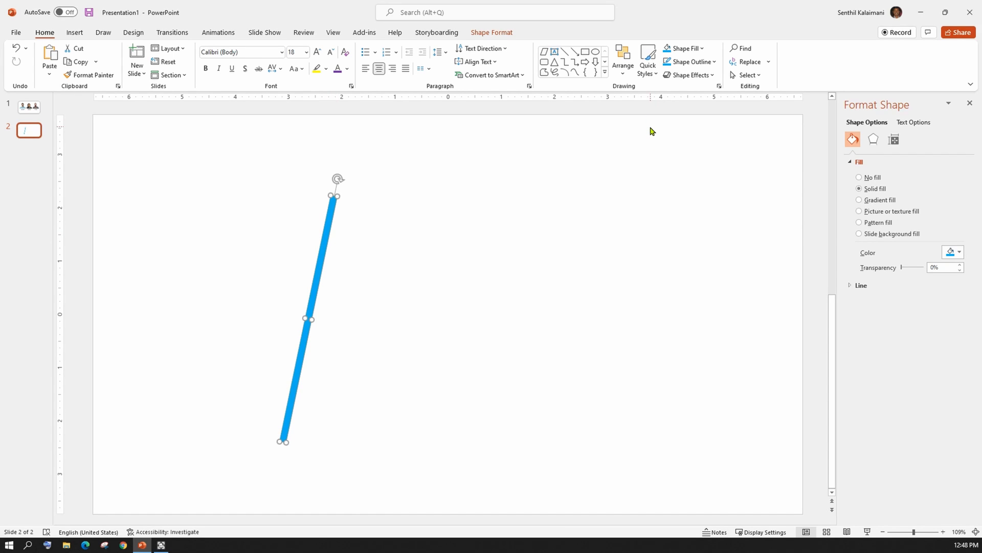
left_click(492, 32)
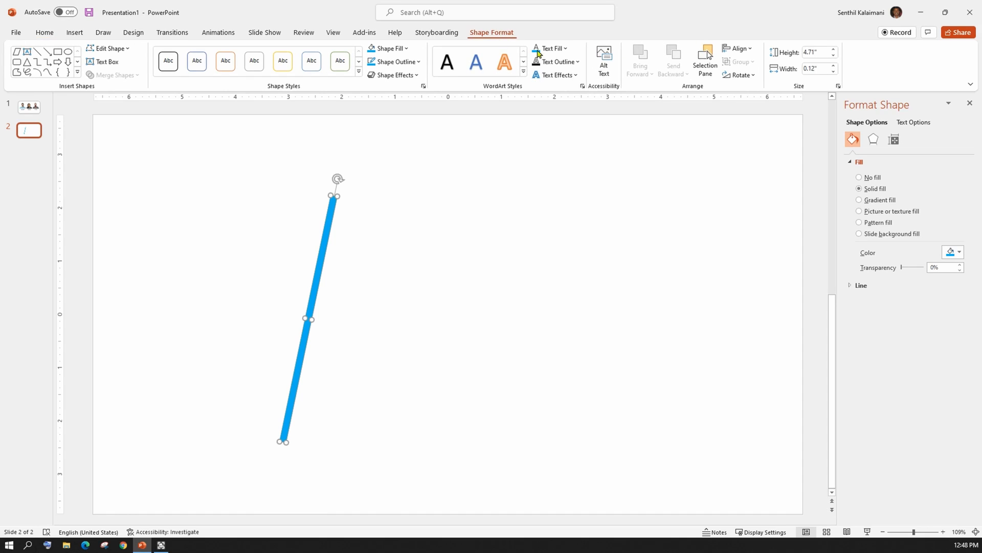
left_click(739, 75)
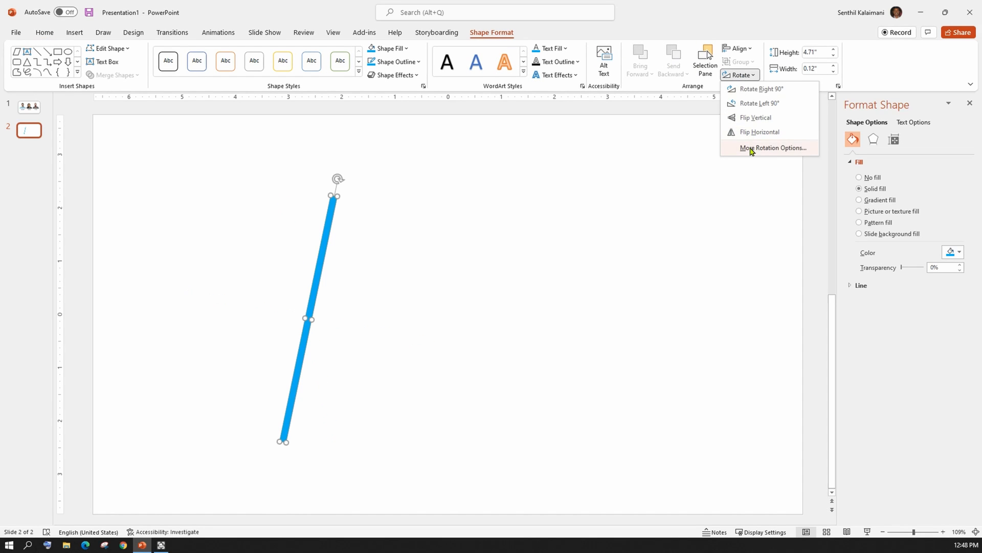
left_click(774, 148)
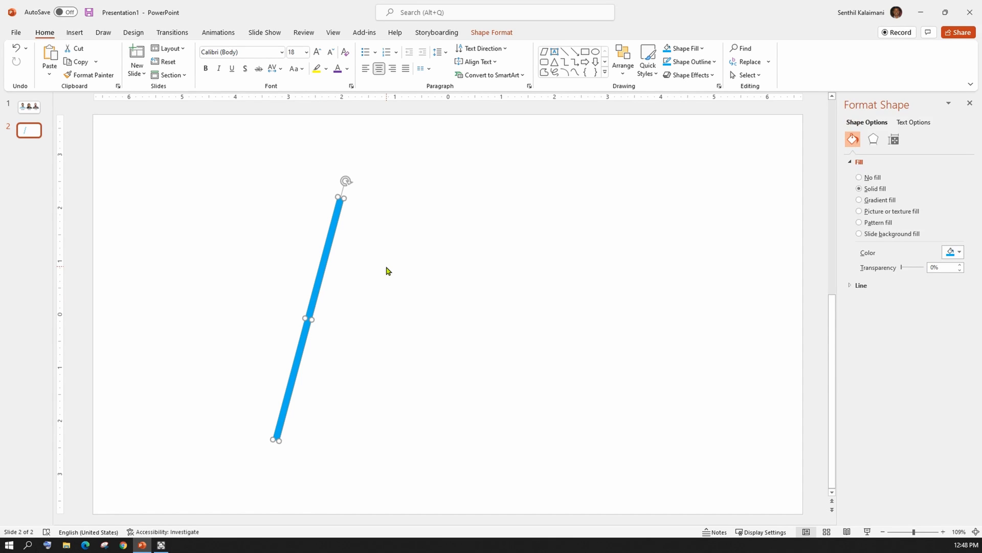
mouse_move(386, 275)
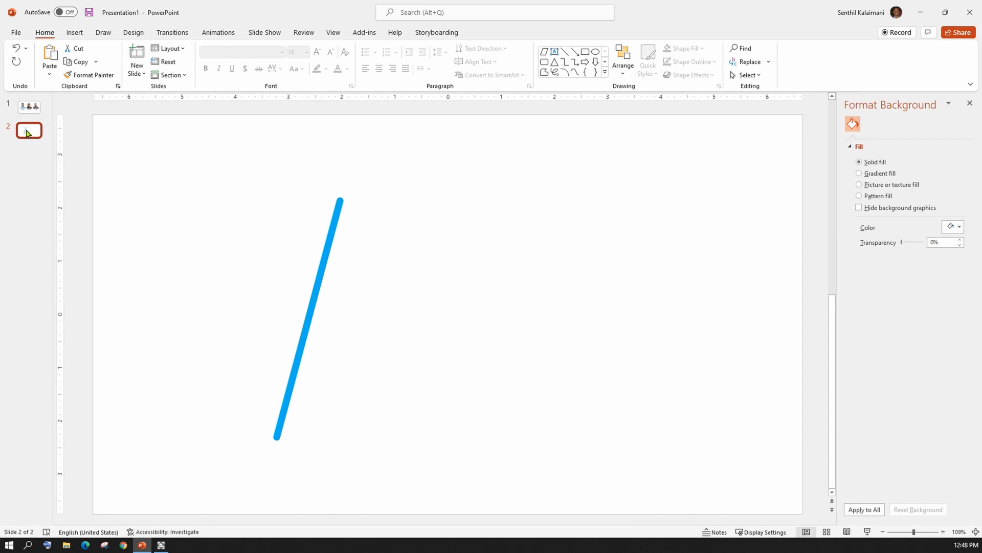
Duplicate slide 2 so slide 3 holds a copy of the tilted bar.
right_click(28, 130)
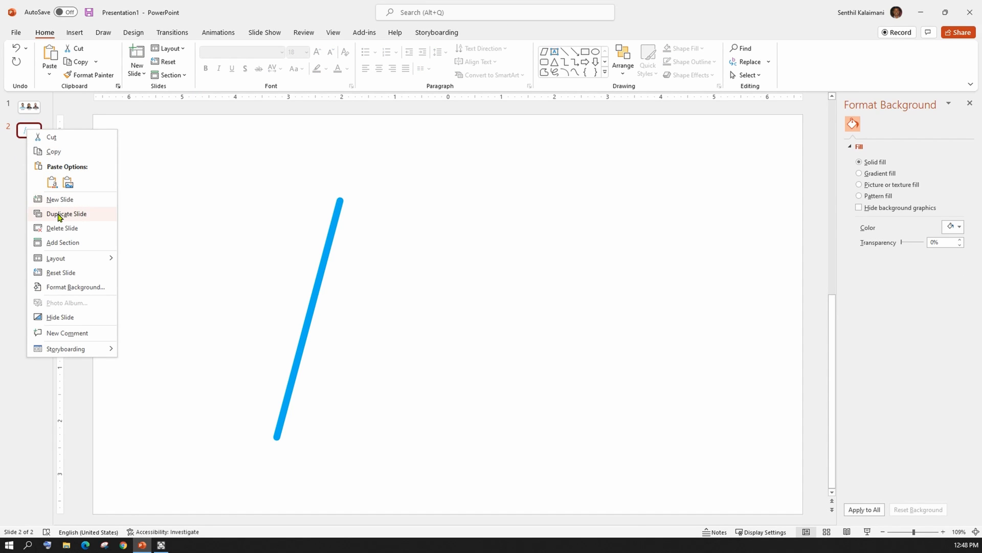
left_click(65, 214)
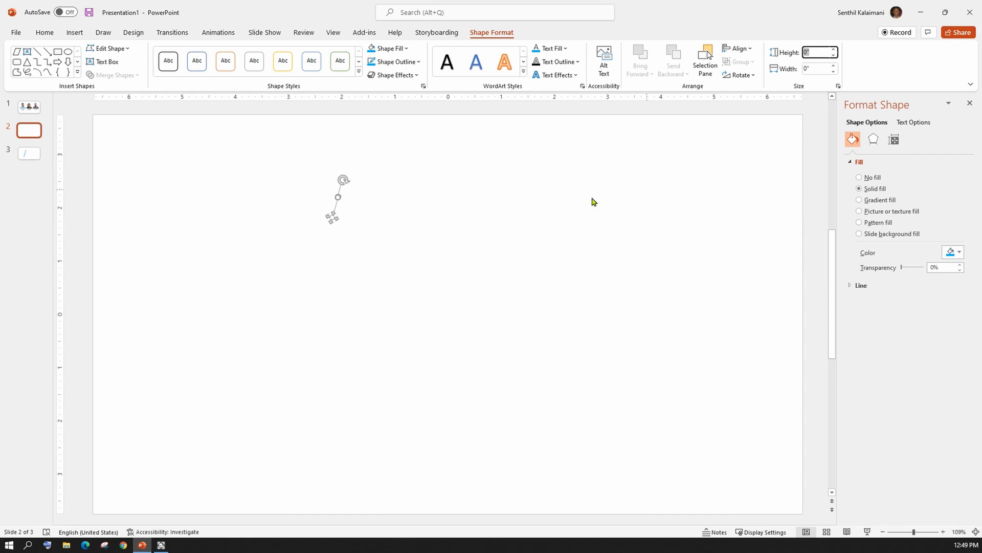
mouse_move(332, 218)
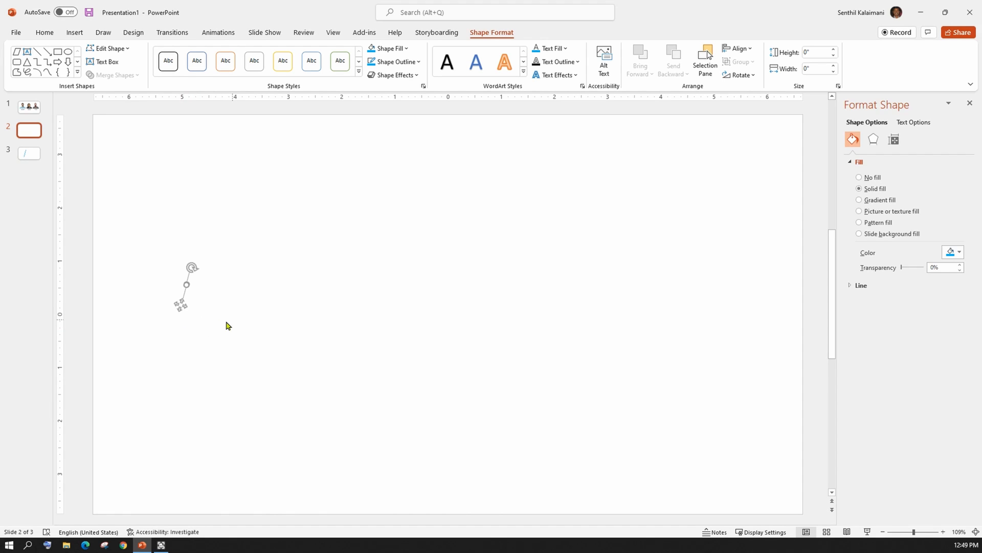
mouse_move(237, 266)
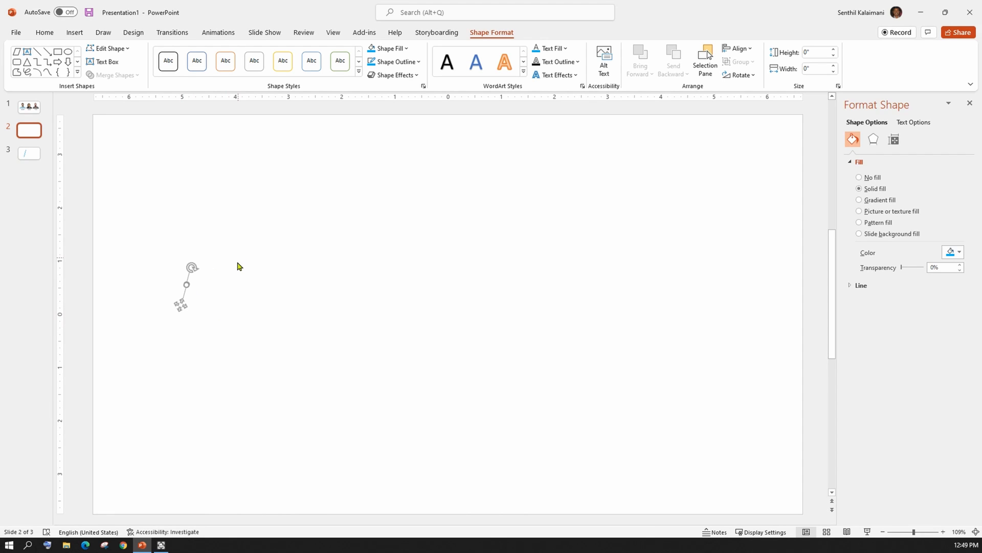
mouse_move(194, 295)
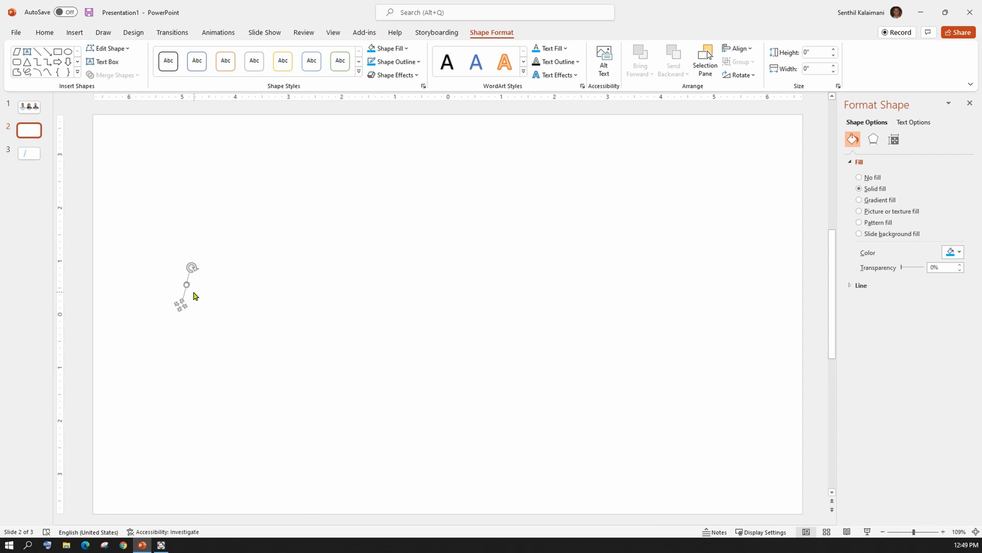
mouse_move(324, 279)
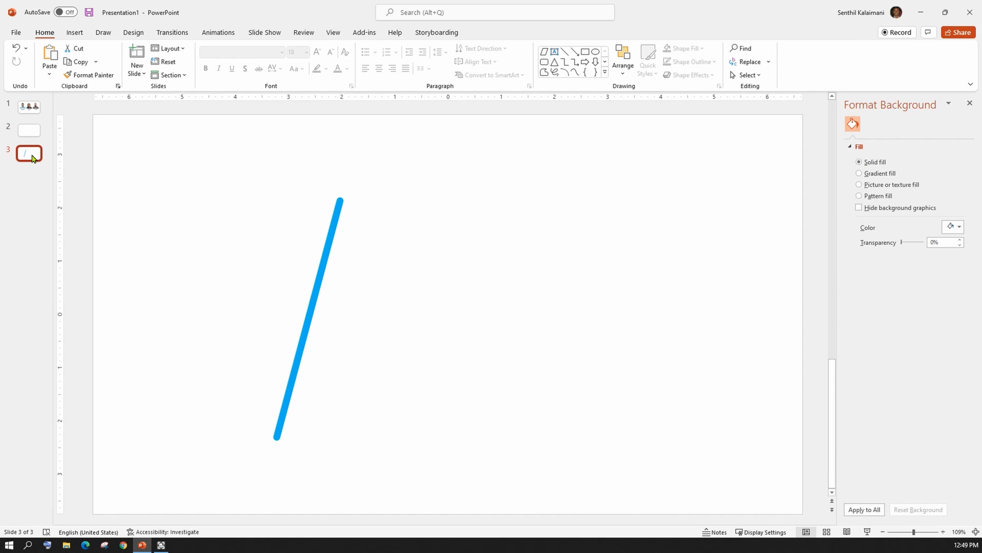
mouse_move(184, 35)
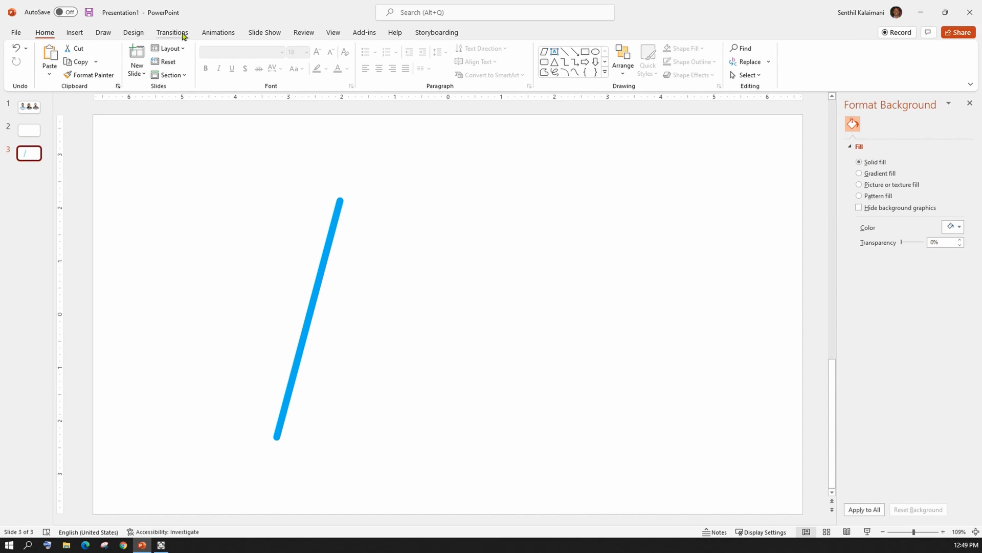
Apply a Morph transition to slide 3 and preview the bar growing in.
left_click(172, 32)
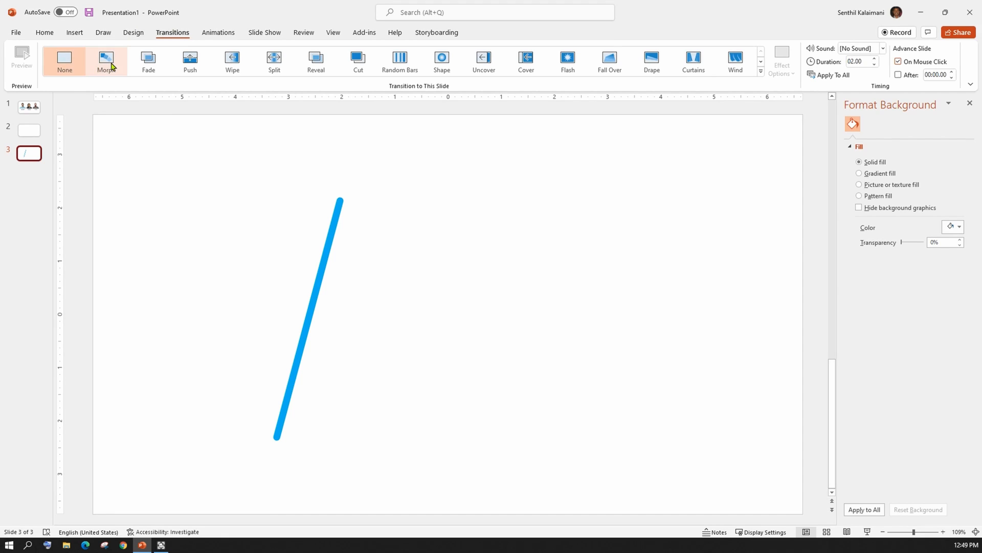
left_click(107, 60)
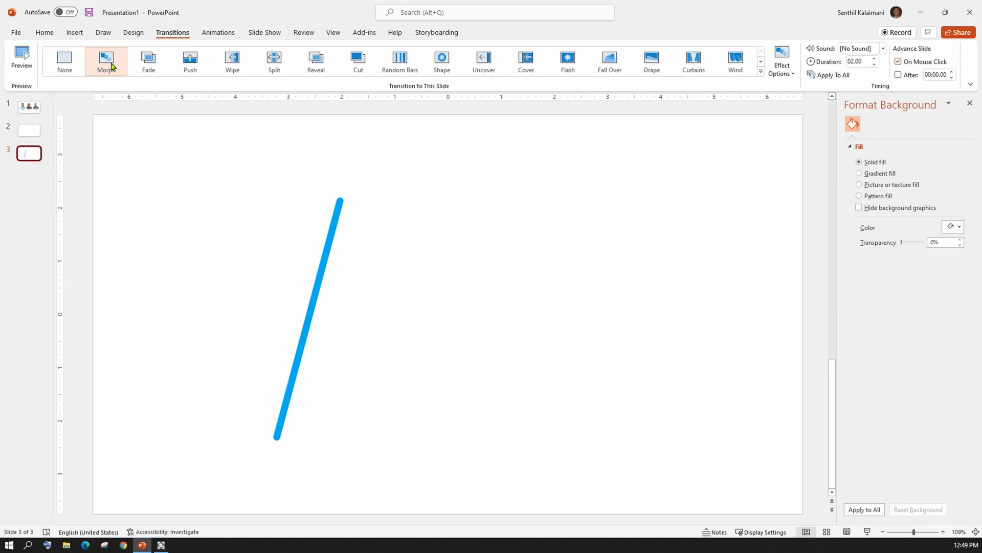
mouse_move(21, 59)
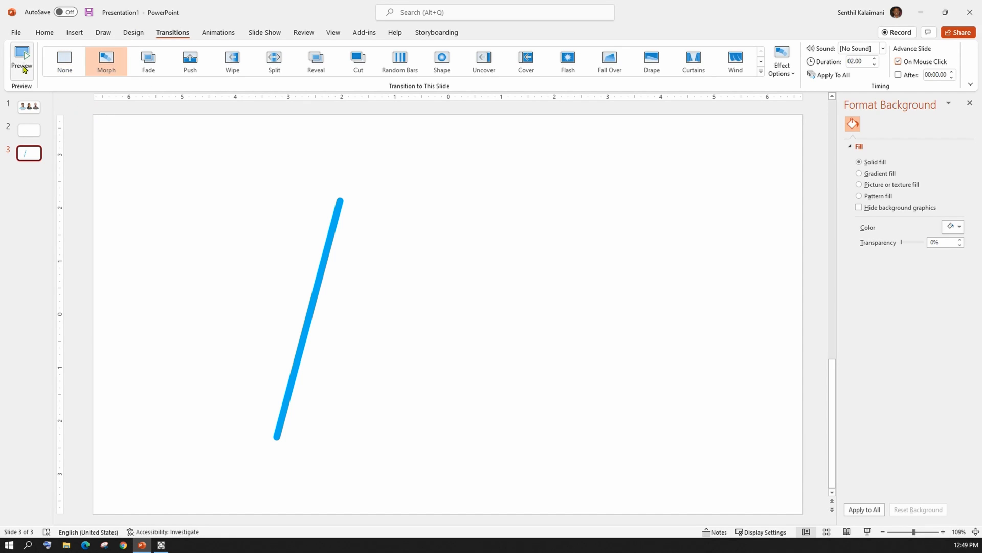
left_click(21, 56)
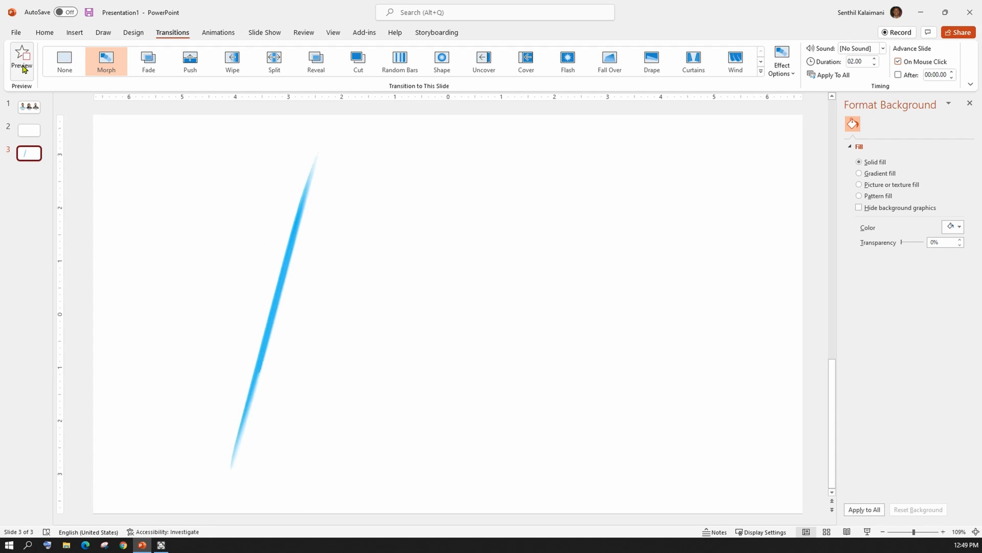
left_click(44, 31)
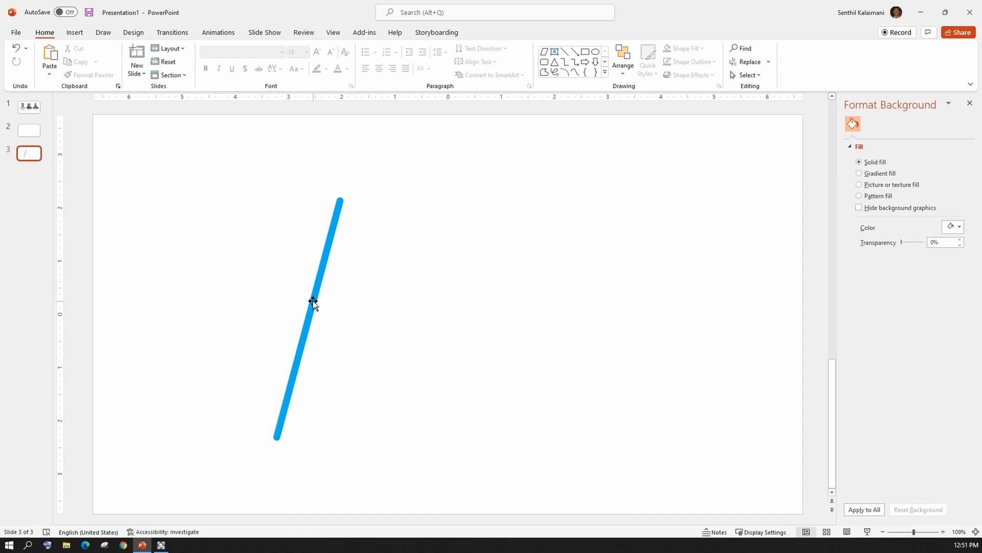
mouse_move(387, 309)
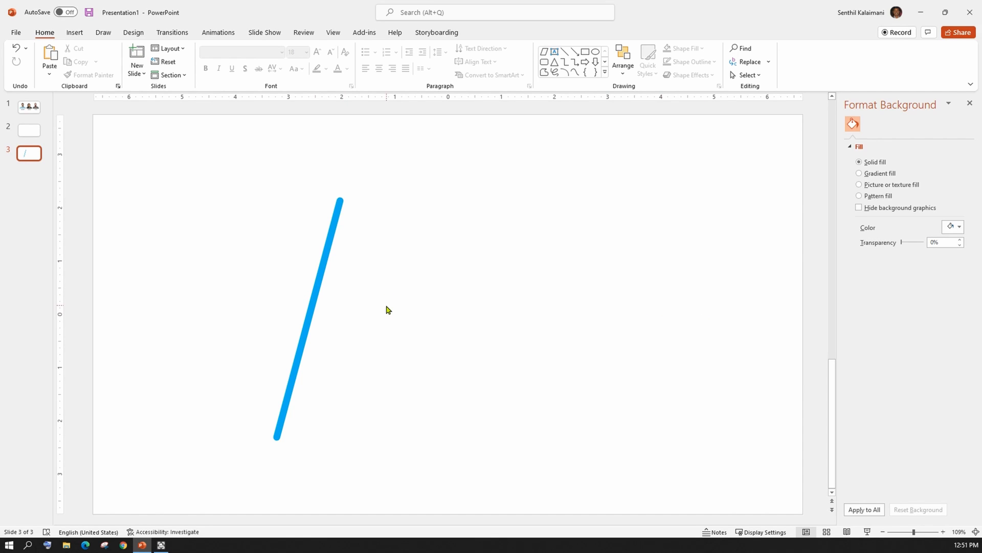
mouse_move(166, 206)
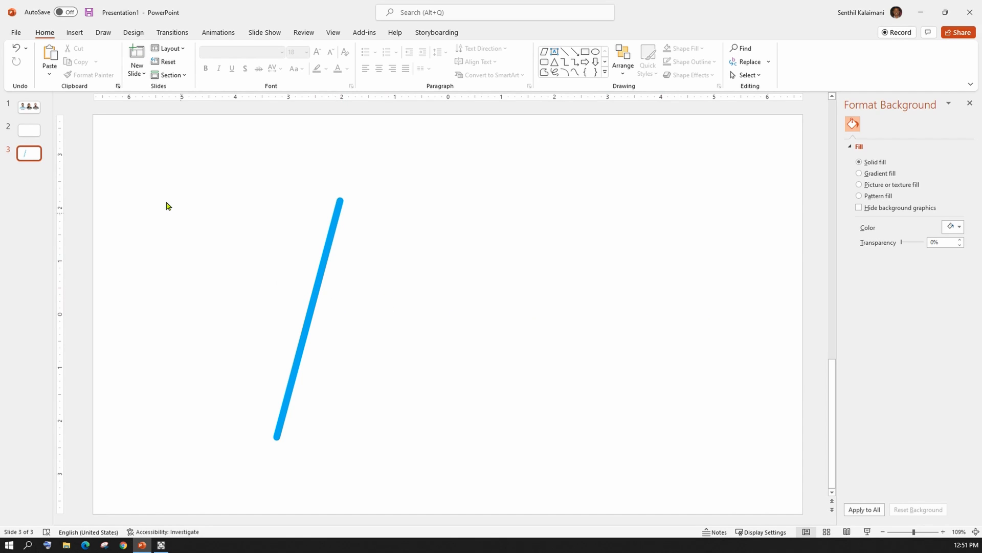
Copy Morbi Tristique's photo and name tag from slide 1 onto slide 3.
left_click(29, 106)
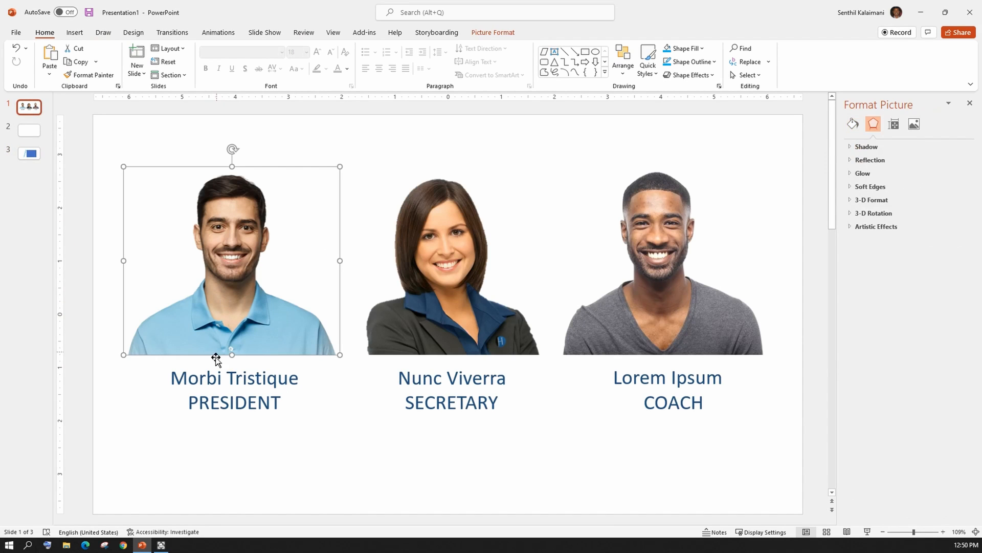
left_click(234, 378)
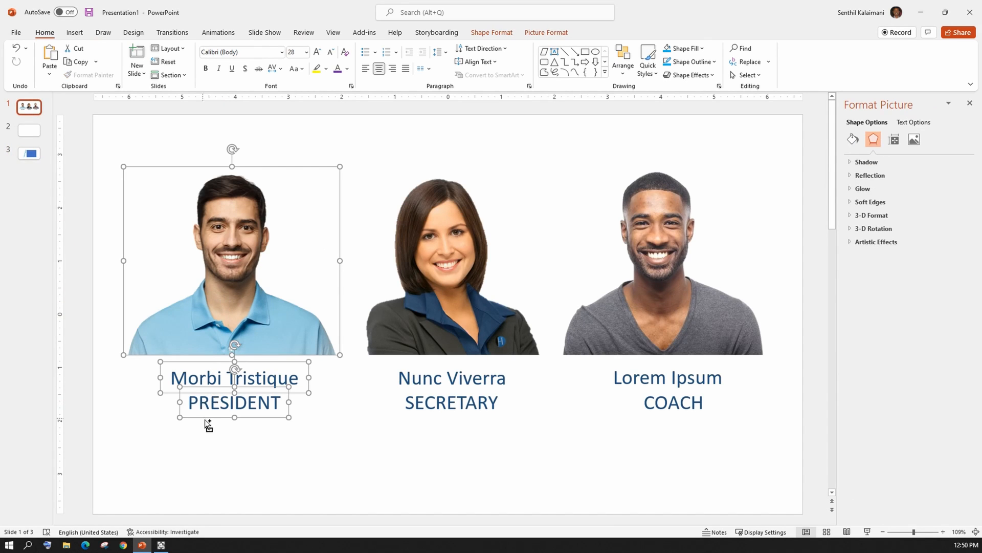
mouse_move(254, 418)
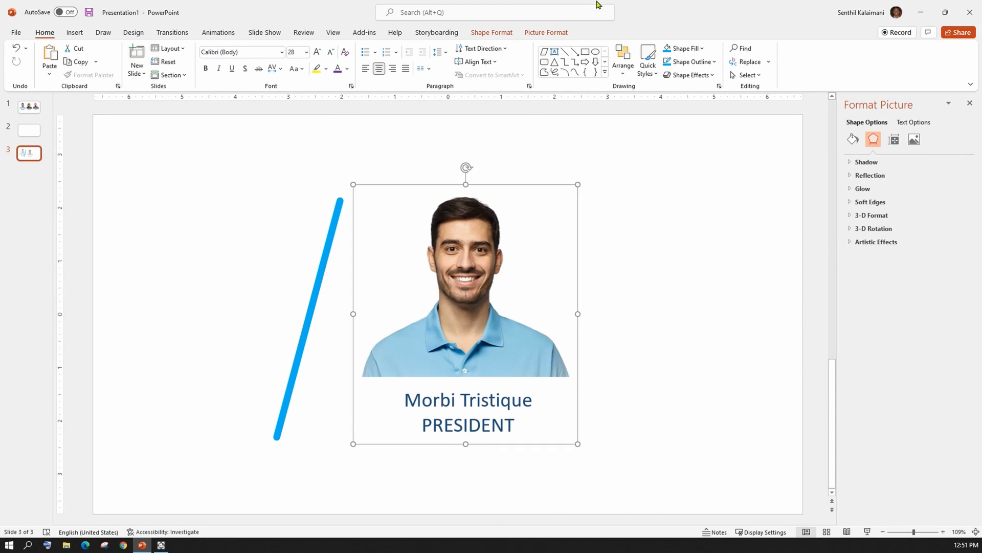
Align the blue wand and the President's photo group side by side on slide 3.
left_click(545, 31)
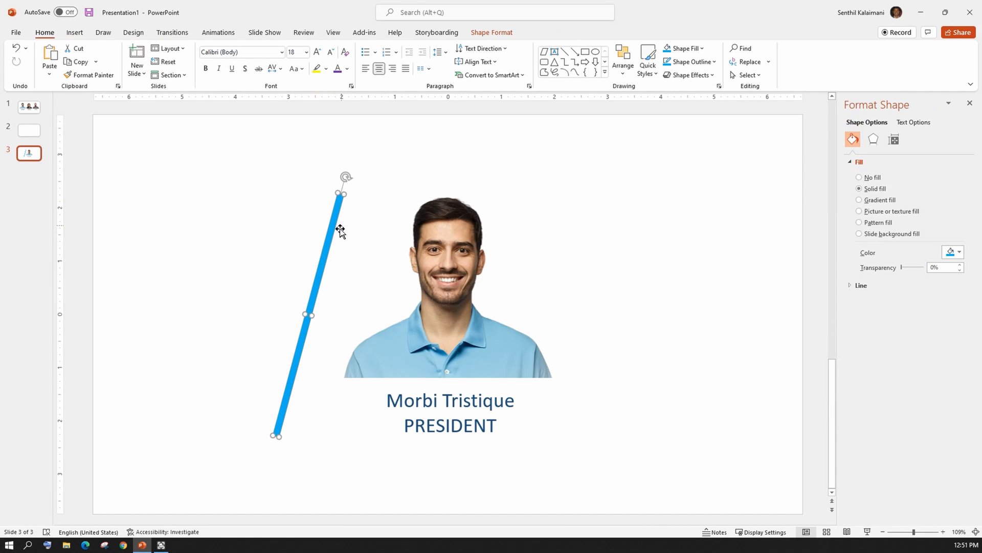
mouse_move(725, 212)
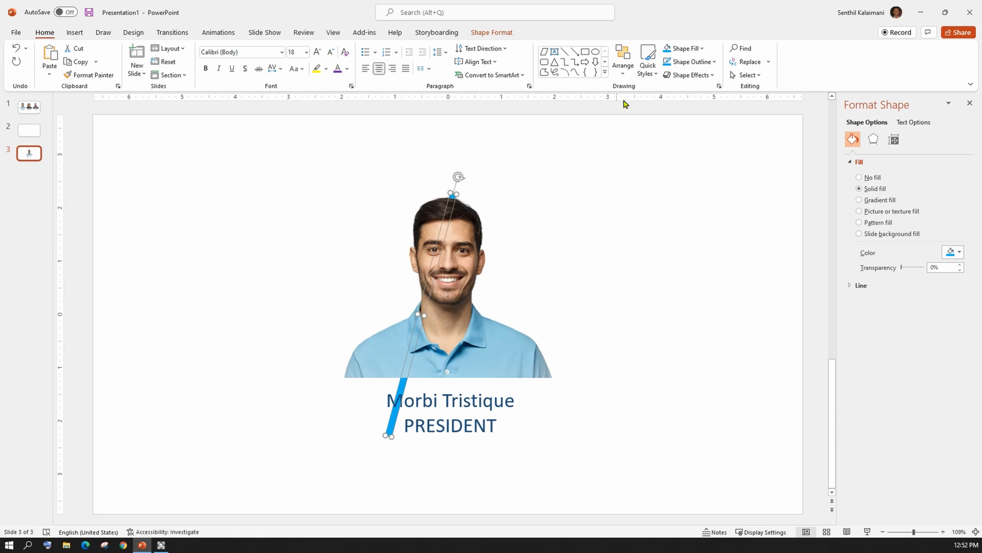
left_click(491, 32)
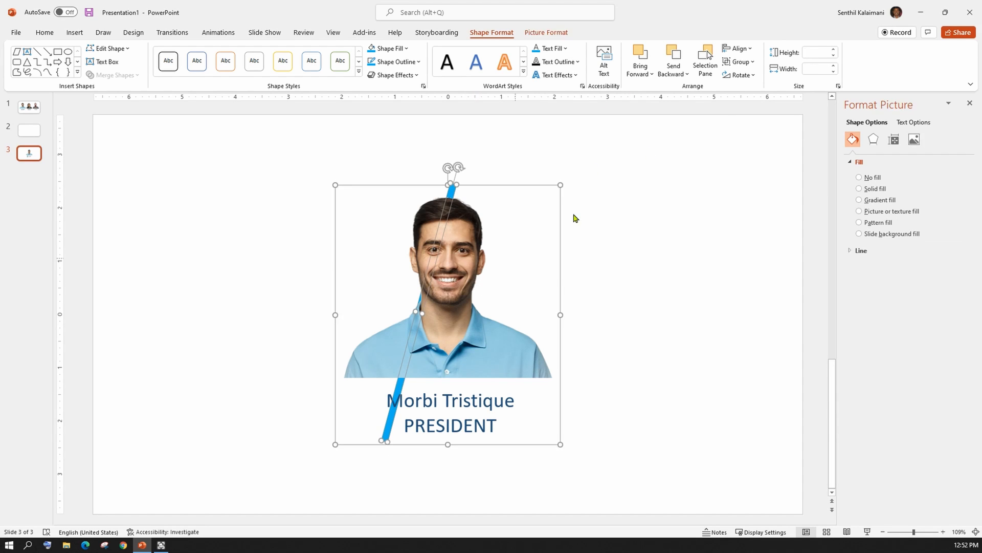
left_click(546, 31)
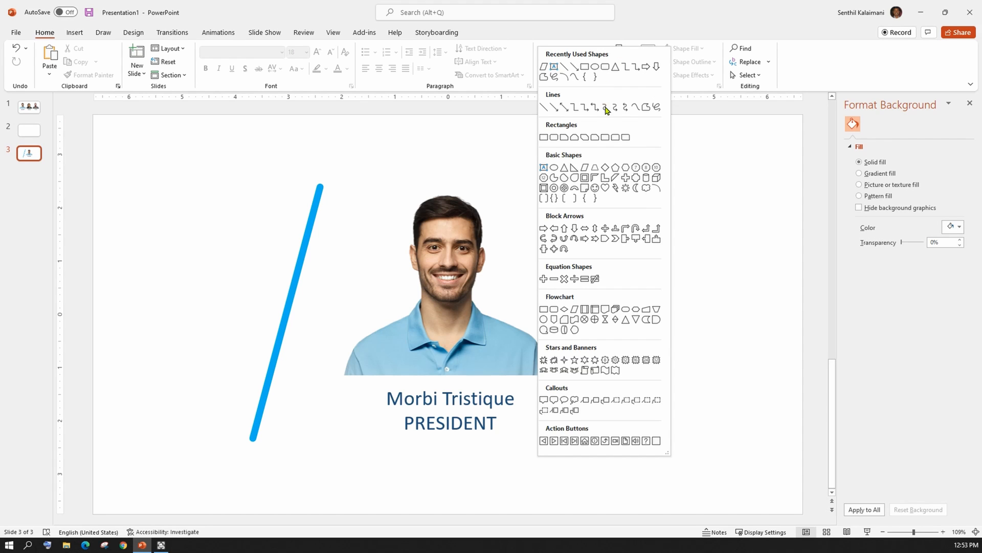
mouse_move(585, 167)
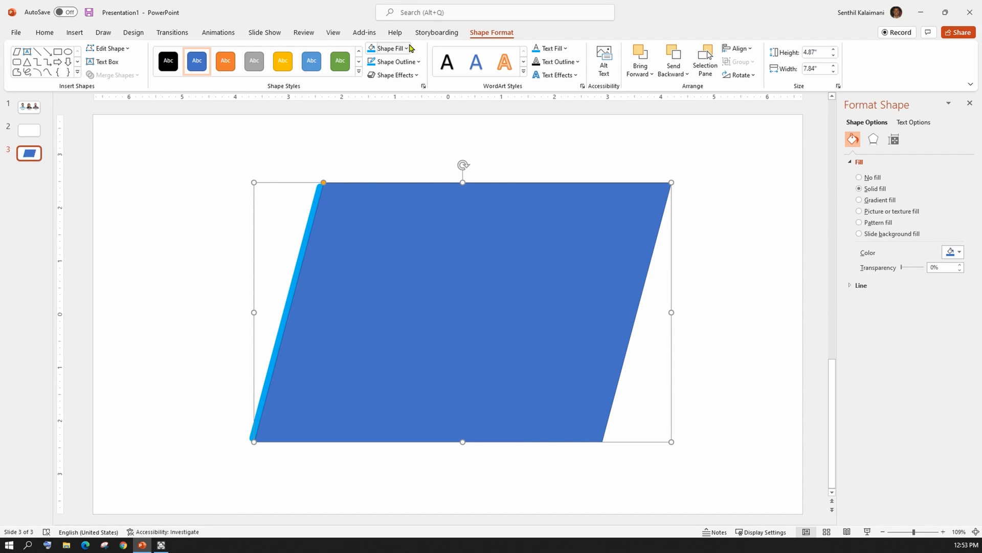
Make the covering parallelogram white with no outline so it hides the photo.
left_click(384, 48)
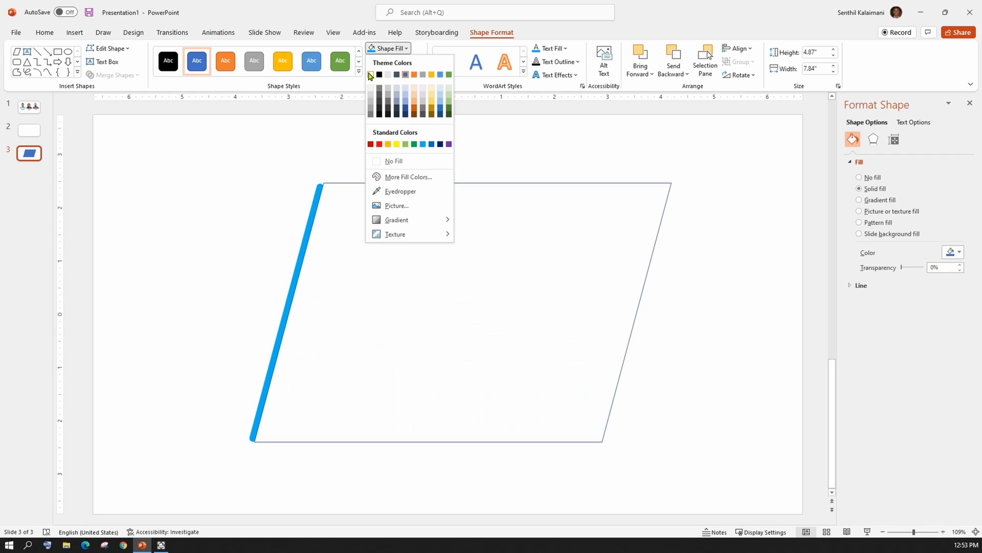
left_click(393, 62)
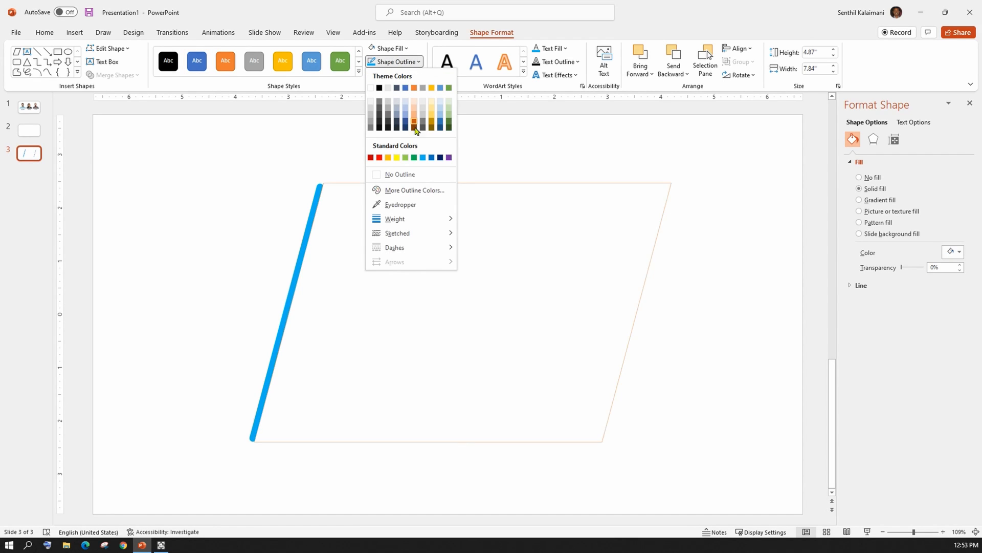
left_click(413, 123)
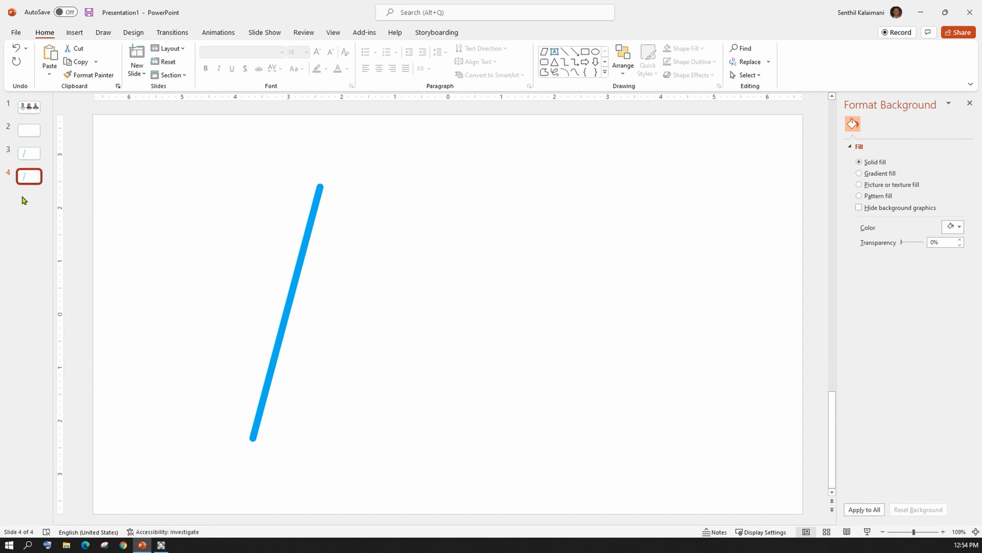
On slide 4, move the wand and white cover to the right of the President's photo.
left_click(285, 307)
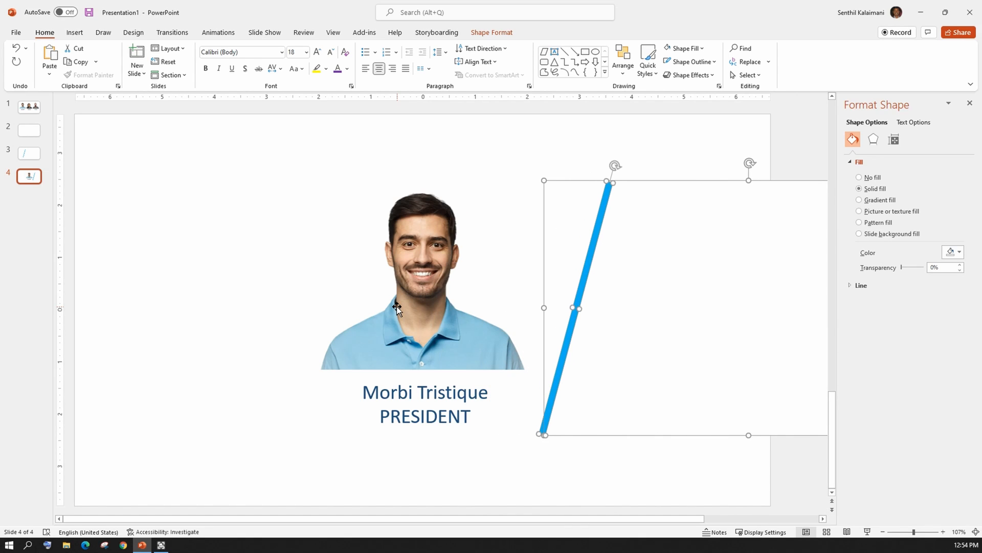
left_click_drag(592, 307, 602, 307)
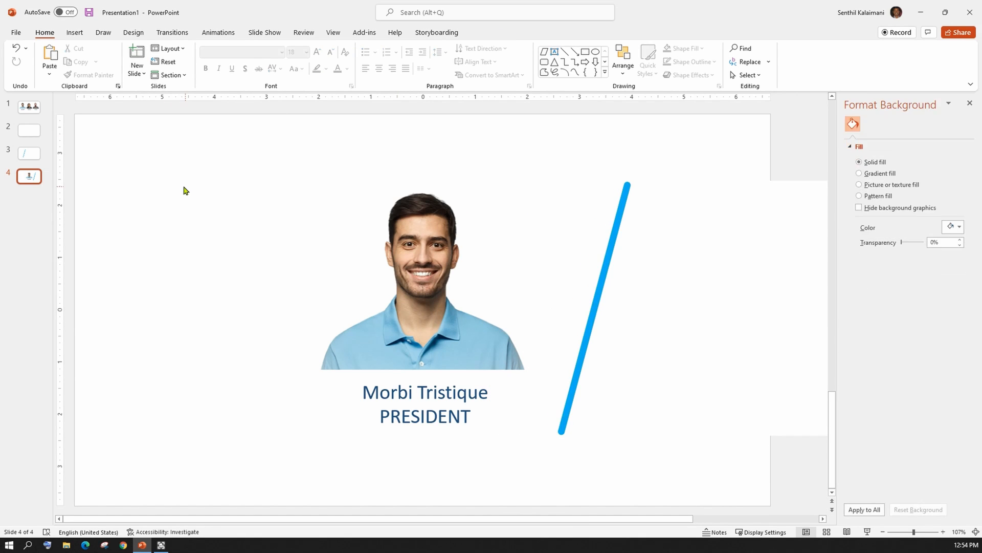
Apply a Morph transition to slide 4 and preview the wand sweeping across.
left_click(172, 32)
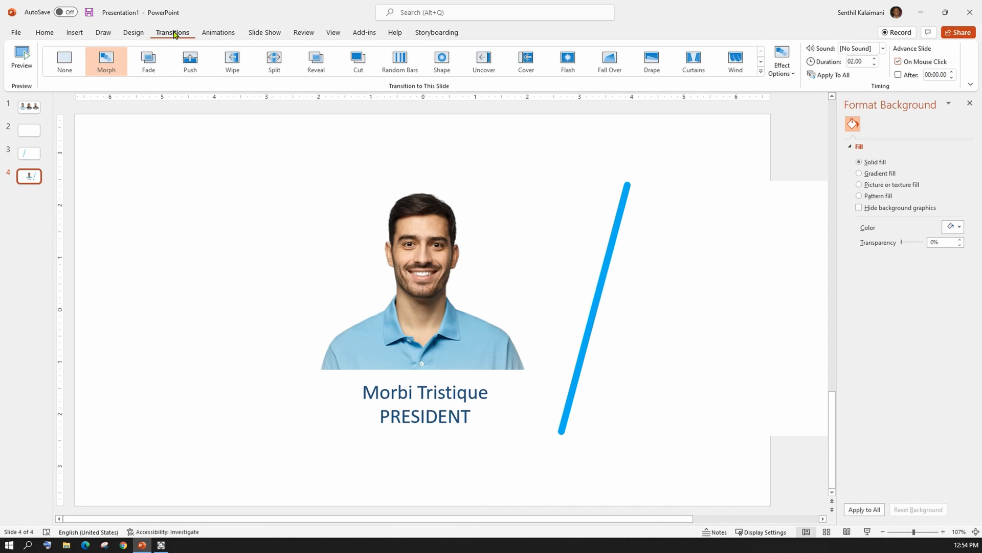
mouse_move(106, 61)
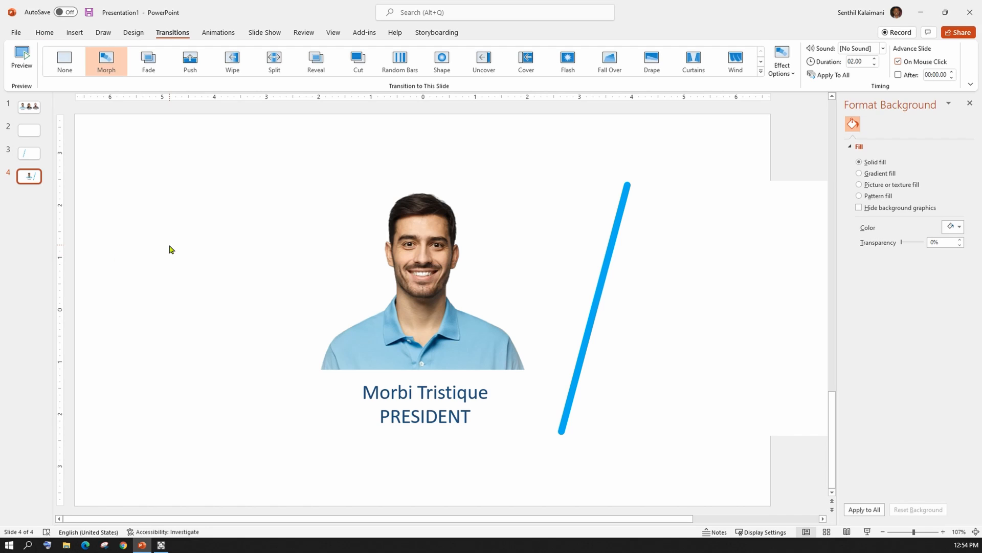
mouse_move(74, 127)
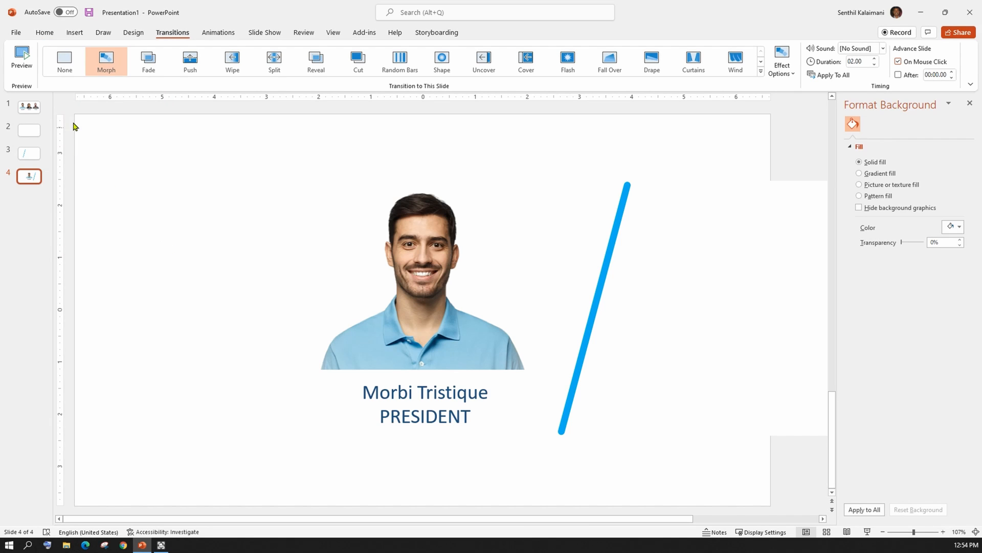
left_click(21, 59)
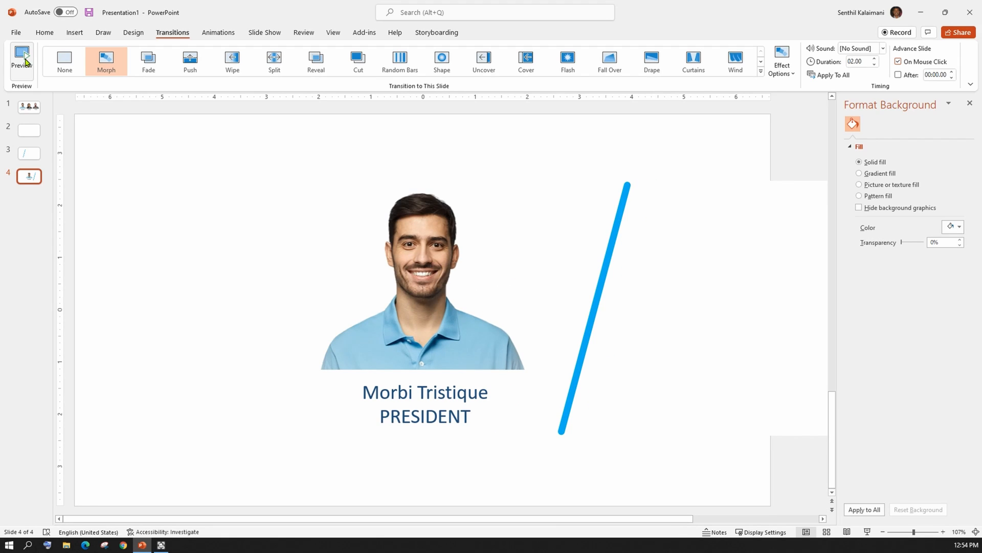
mouse_move(178, 245)
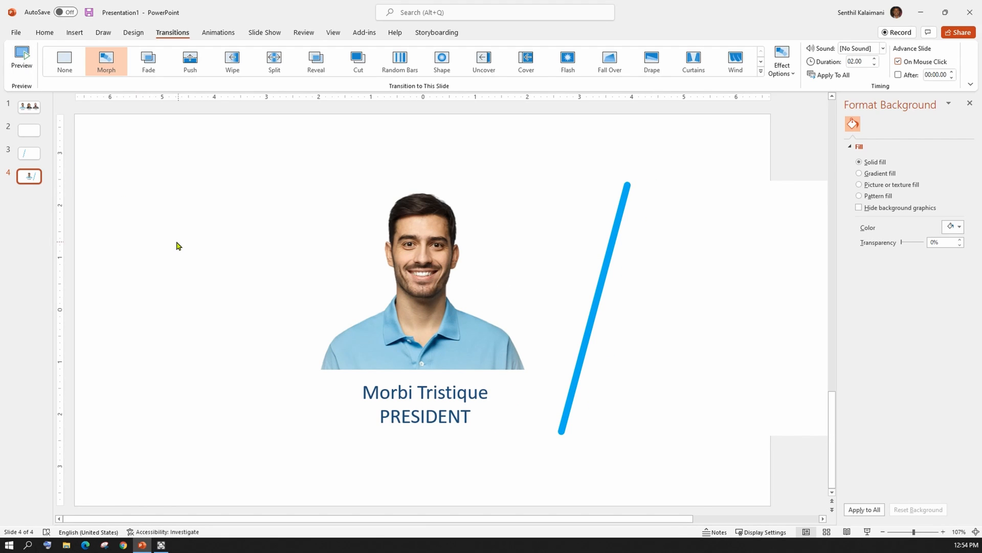
mouse_move(46, 180)
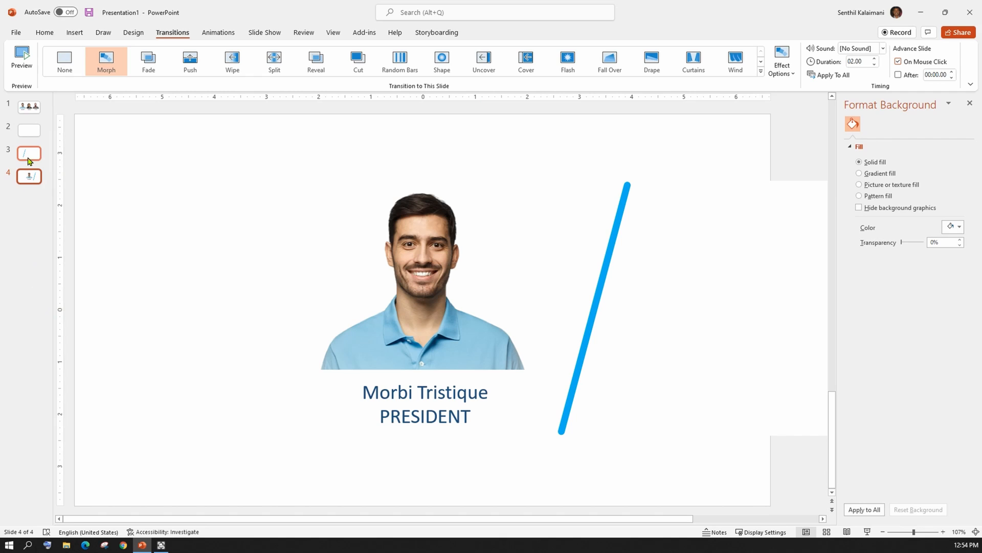
Duplicate the wand-only slide 3 and place the copy after slide 4 as slide 5.
left_click(29, 154)
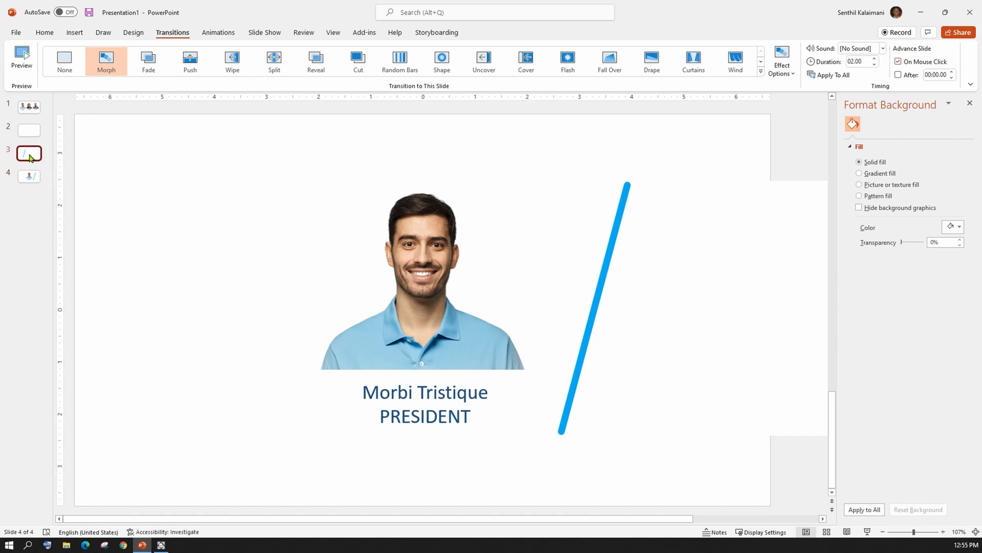
right_click(29, 153)
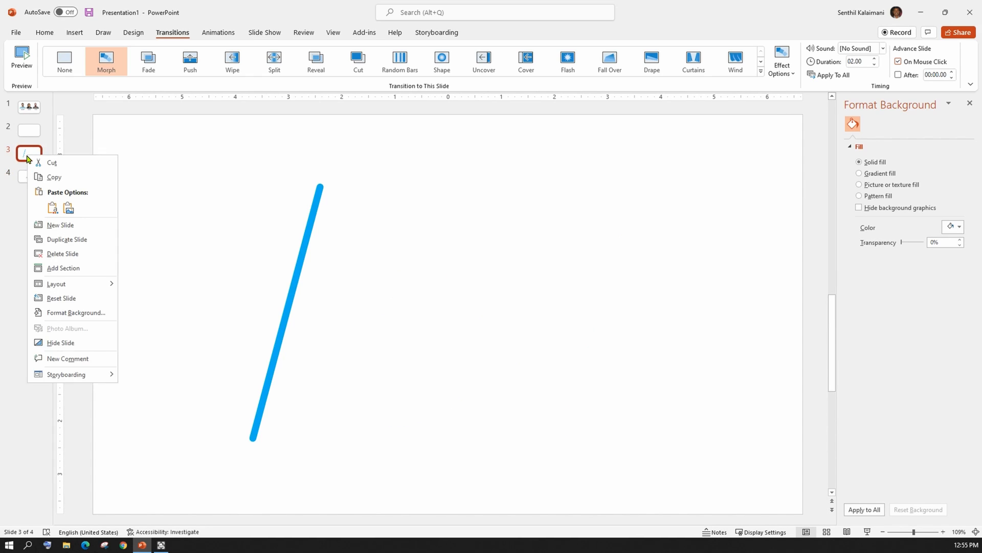
left_click(67, 239)
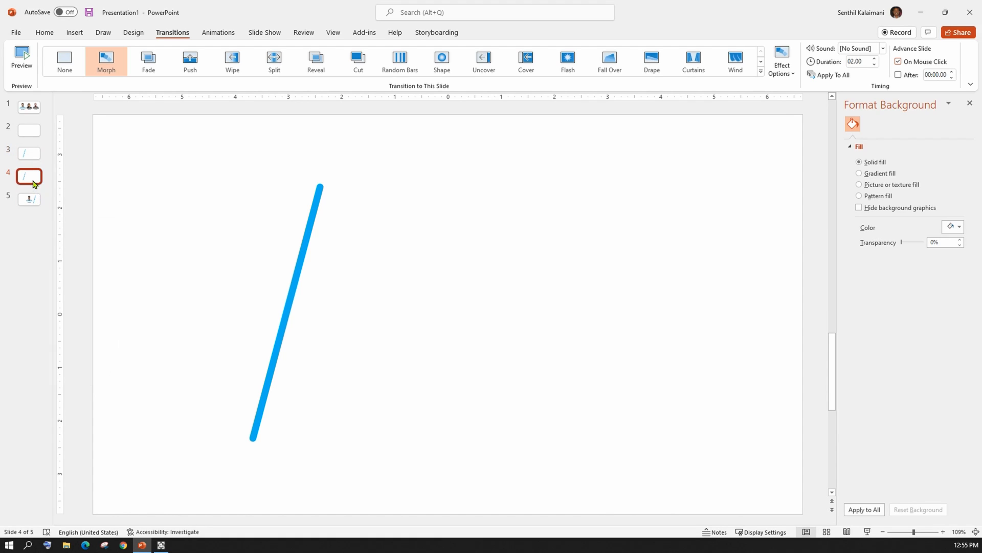
left_click(29, 199)
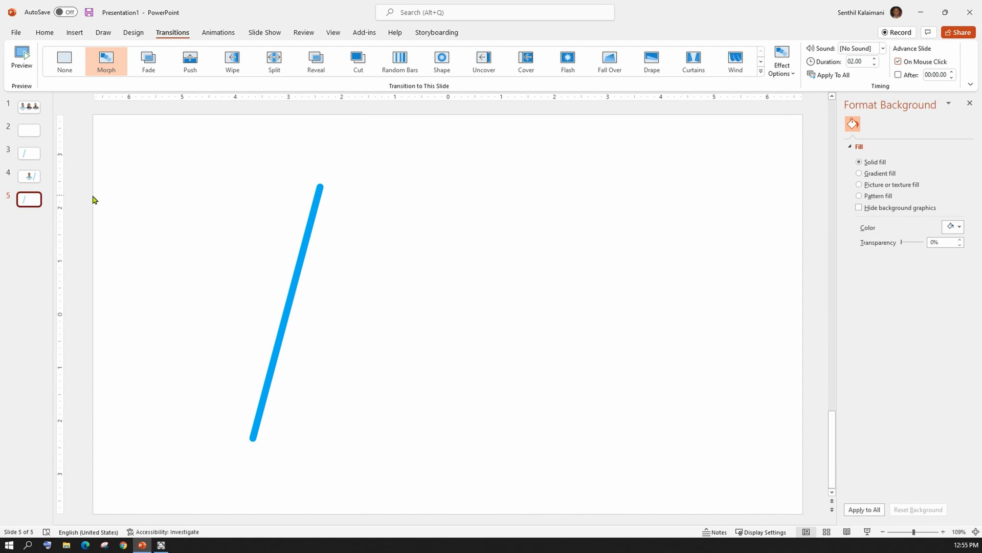
mouse_move(79, 135)
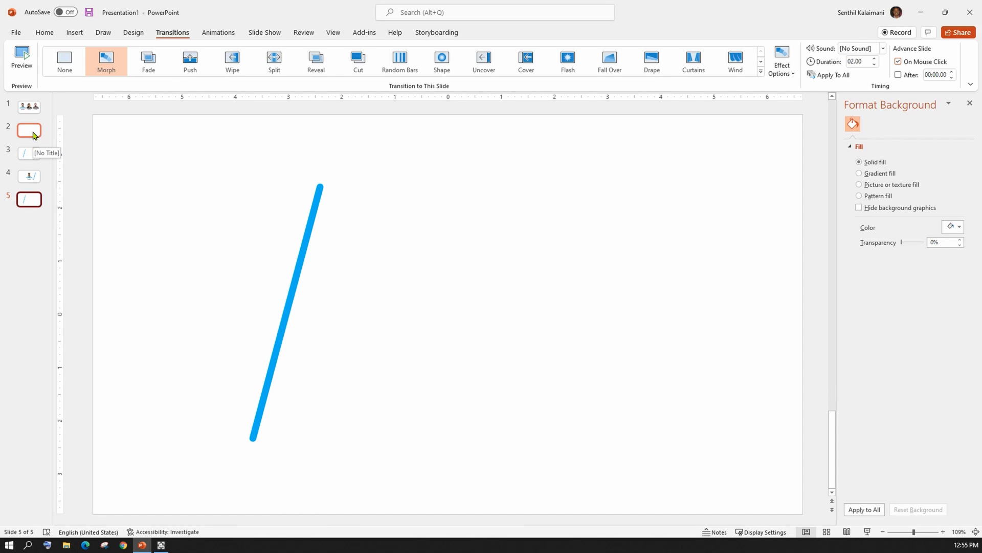
Preview the deck as a slideshow from slide 2 twice to check the wand morph and wipe.
left_click(28, 130)
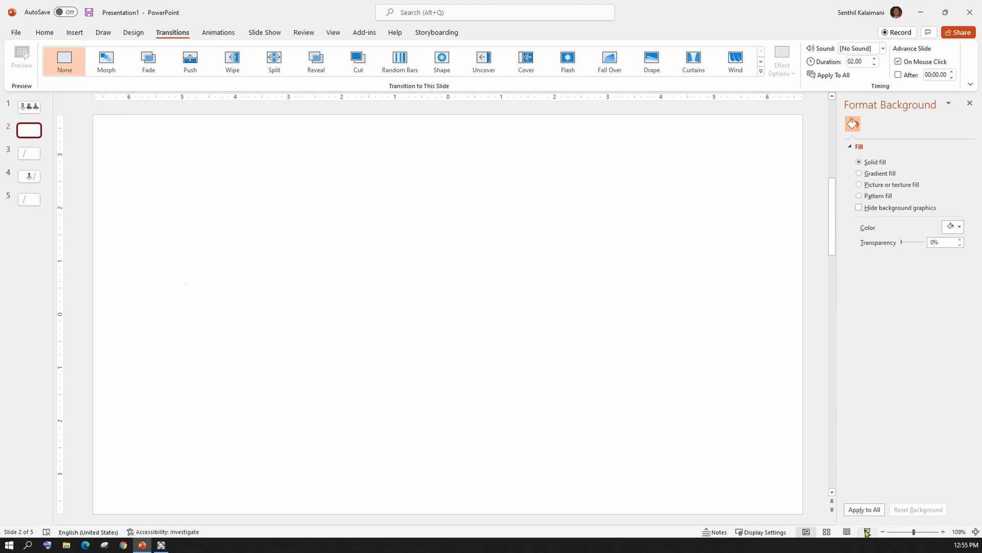
left_click(29, 153)
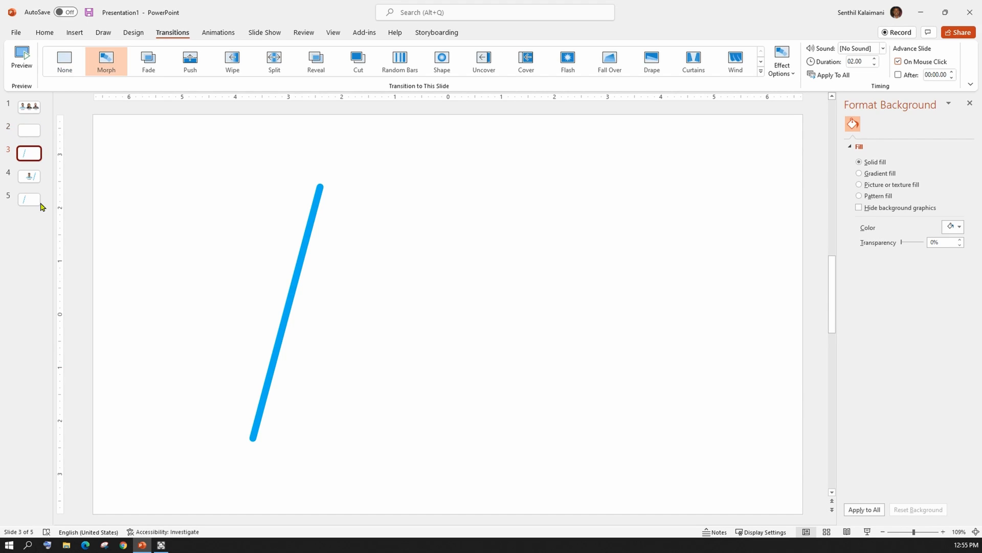
left_click(282, 313)
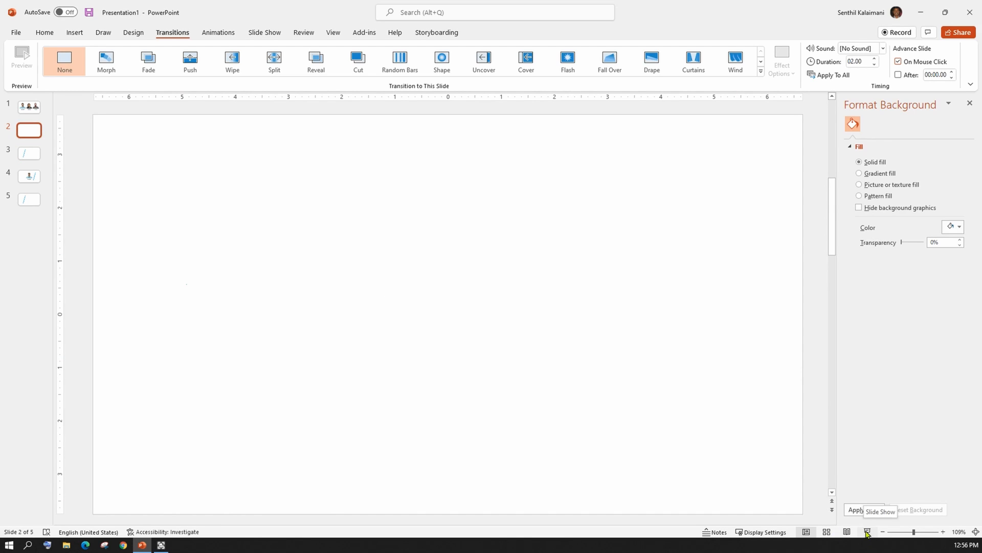
left_click(29, 199)
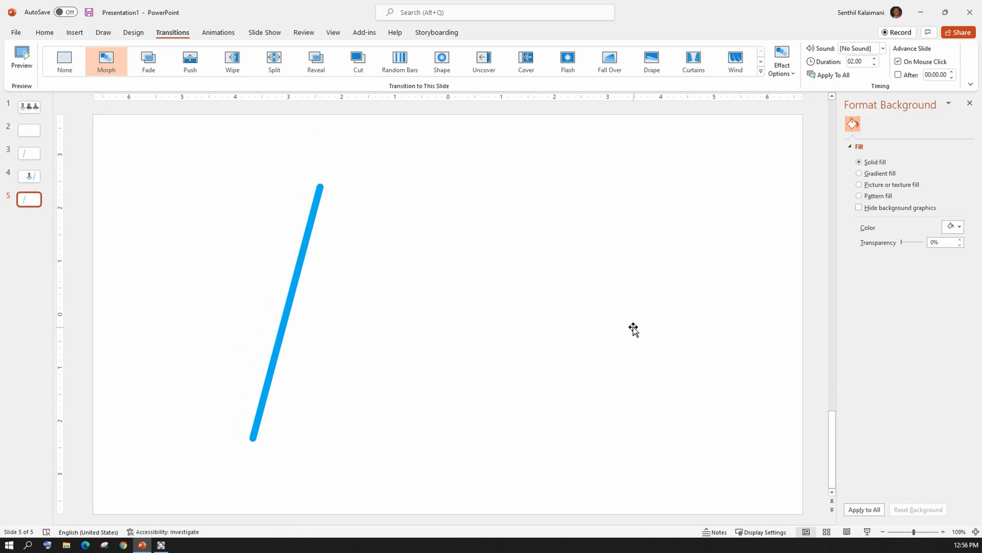
mouse_move(385, 292)
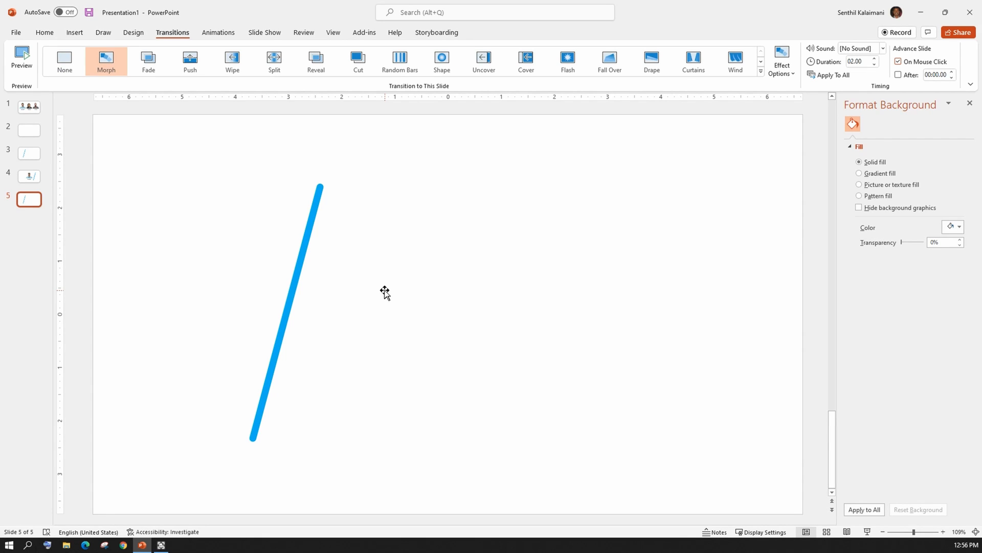
mouse_move(400, 354)
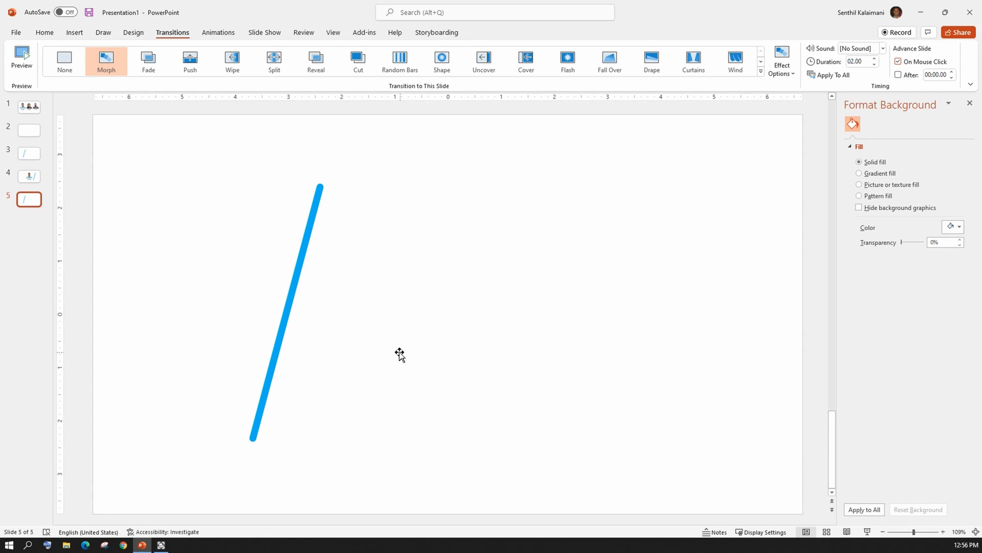
mouse_move(15, 195)
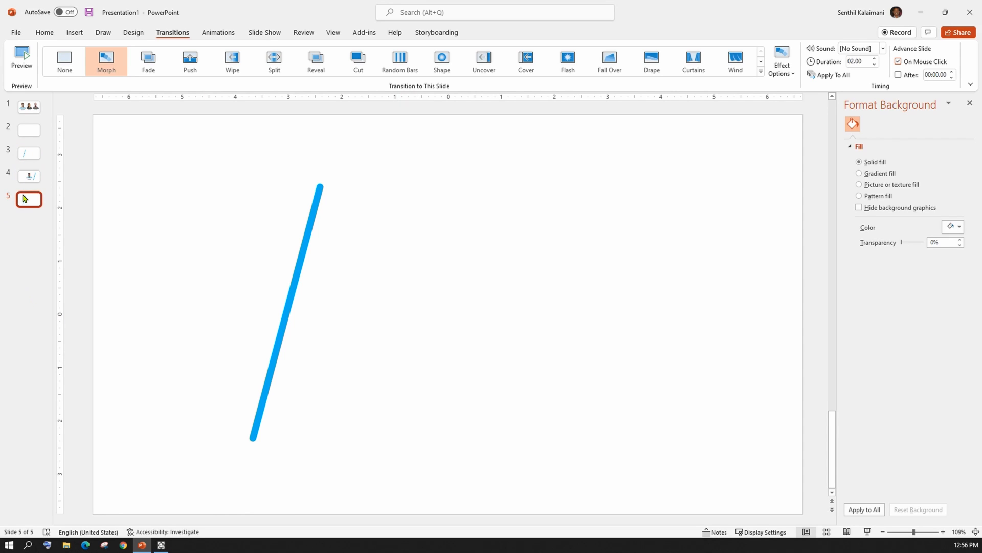
Duplicate slides 3 to 5 so the deck grows to eight slides, then go to the new slide 6.
left_click(29, 153)
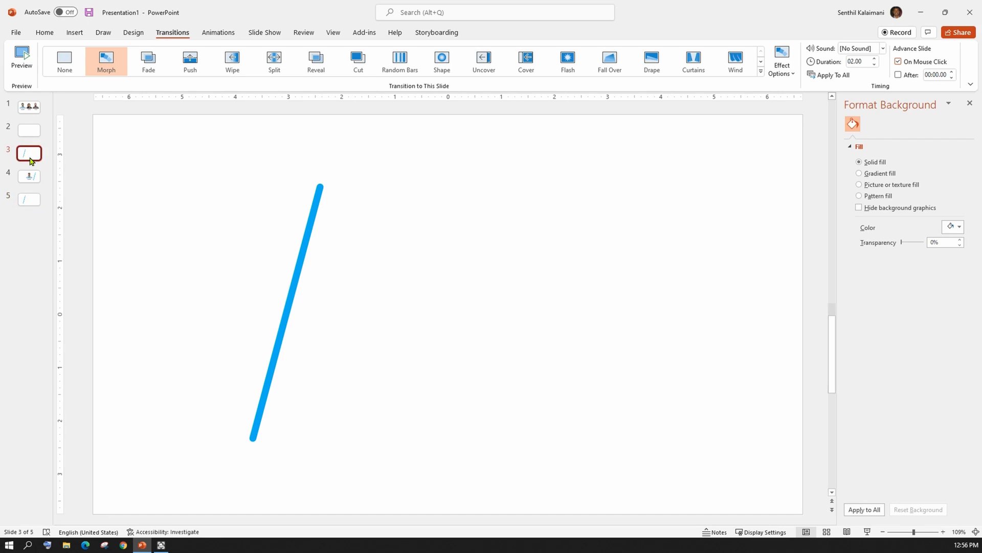
left_click(29, 199)
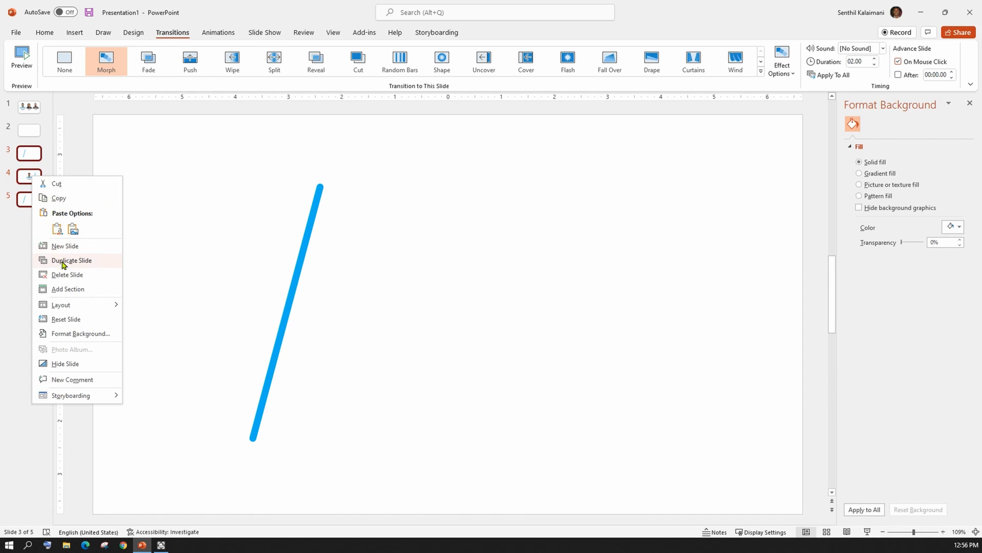
left_click(71, 259)
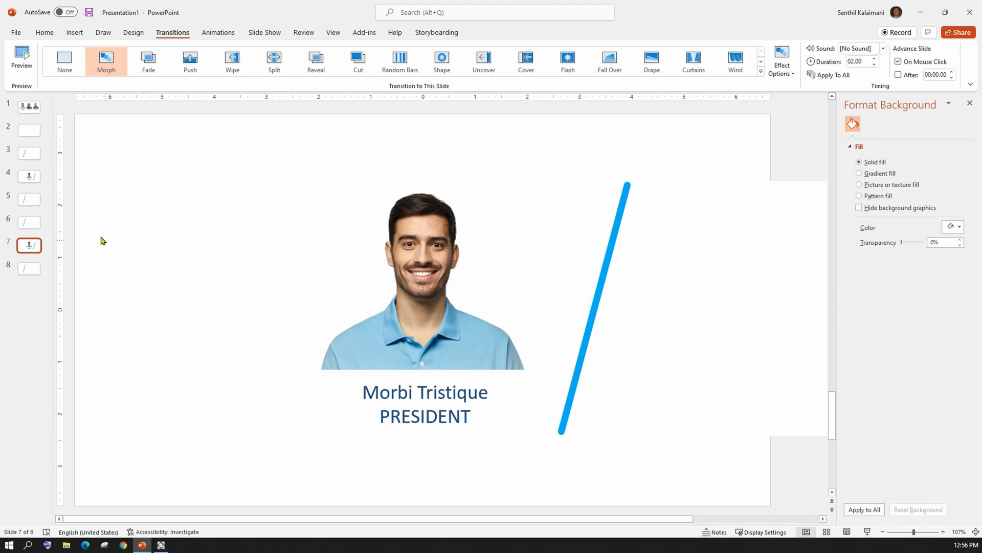
left_click(28, 222)
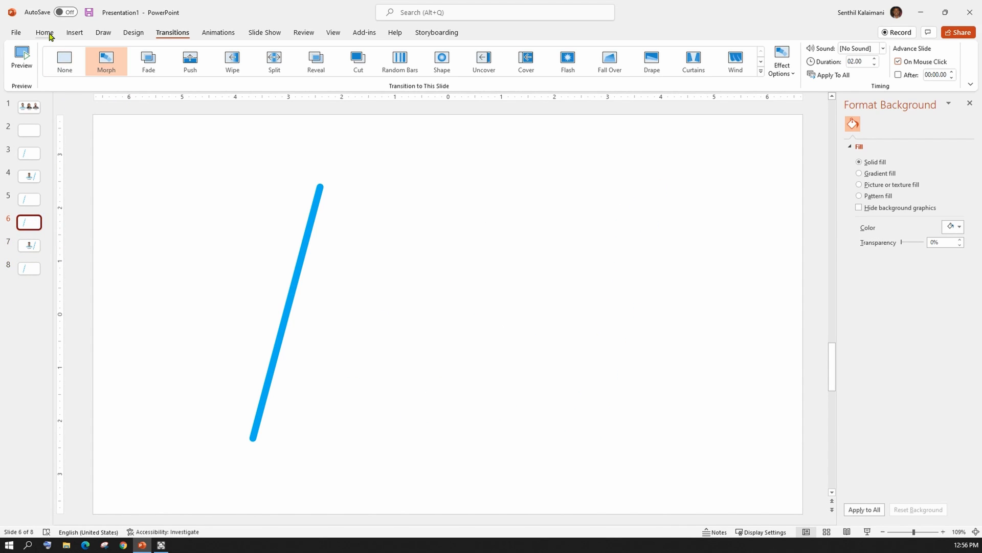
left_click(44, 32)
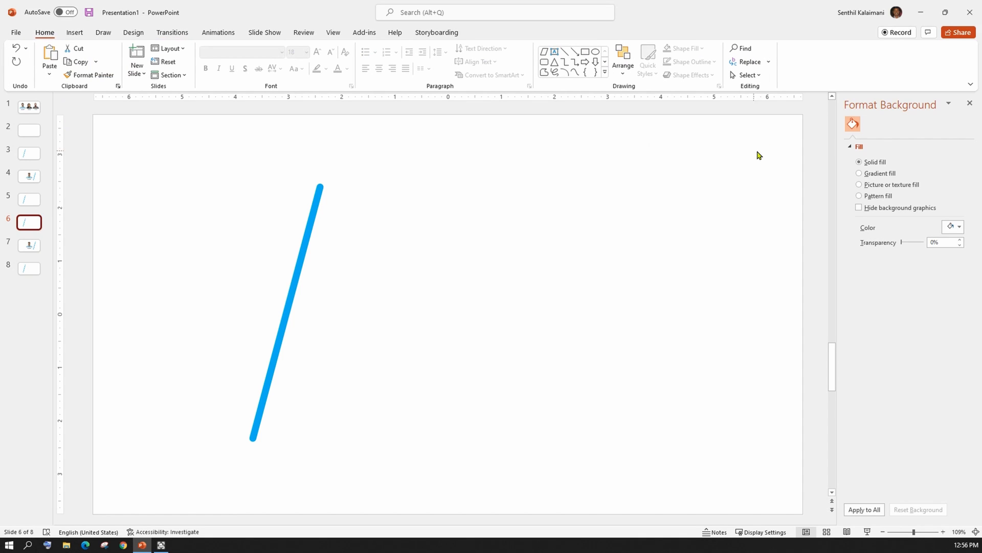
In the Selection Pane hide every object on slide 6 except the president's photo group (Group 8).
left_click(747, 74)
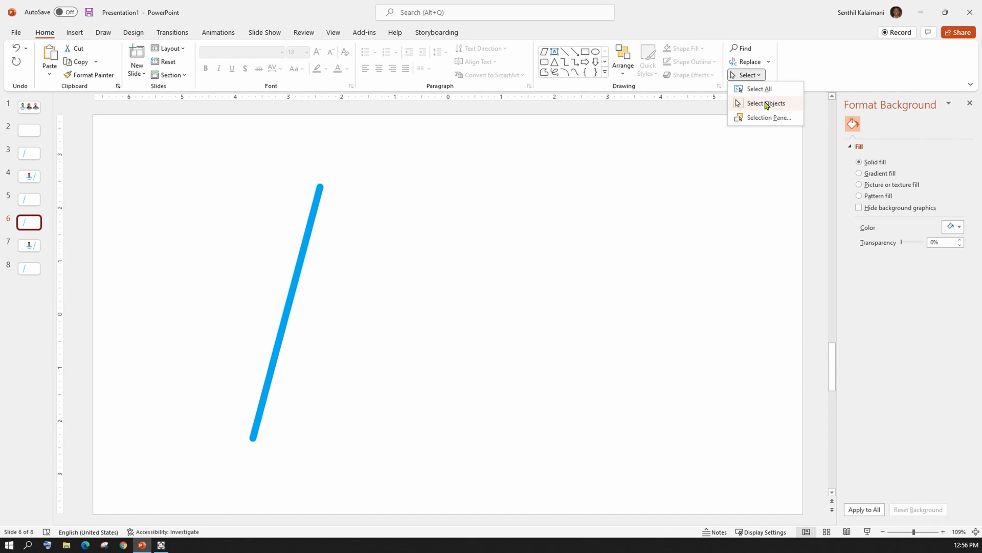
left_click(769, 117)
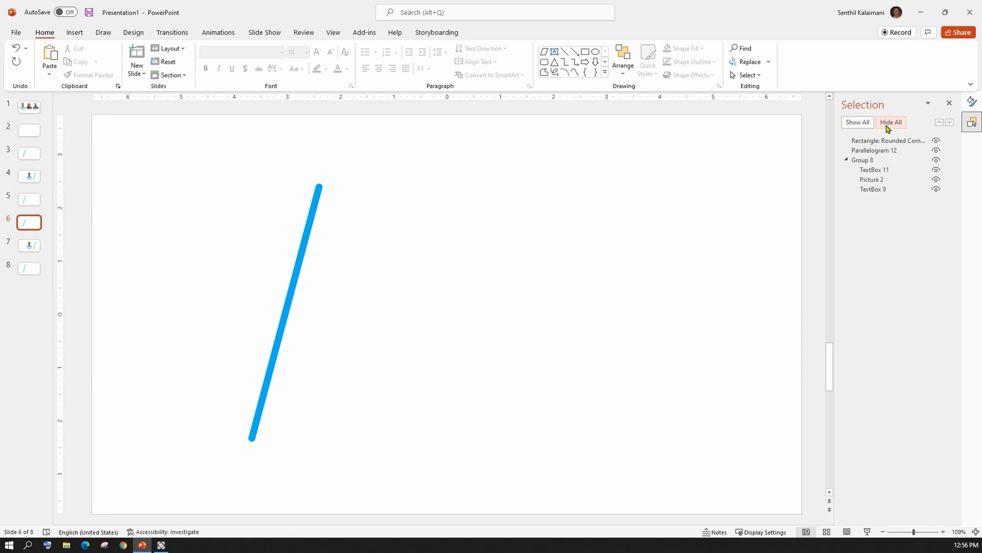
left_click(890, 121)
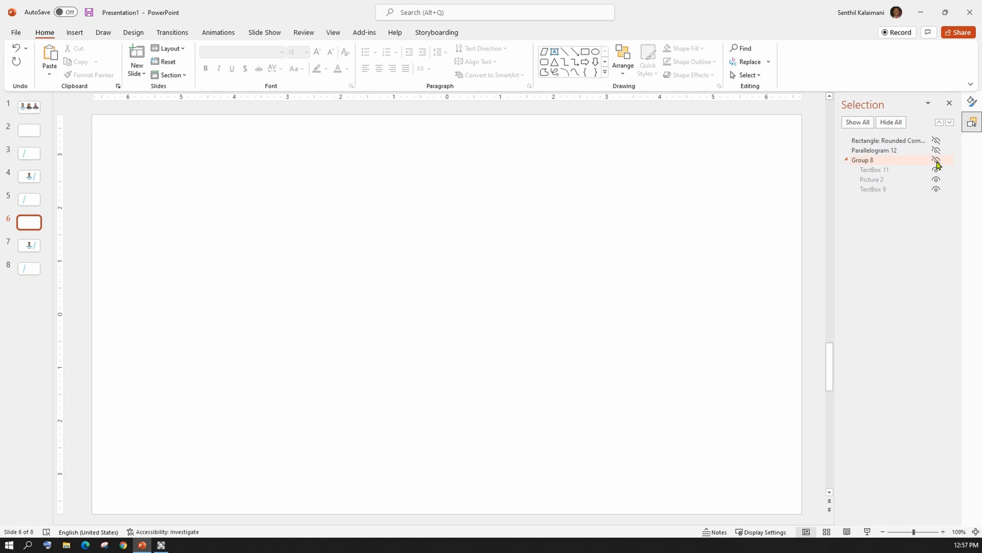
left_click(936, 160)
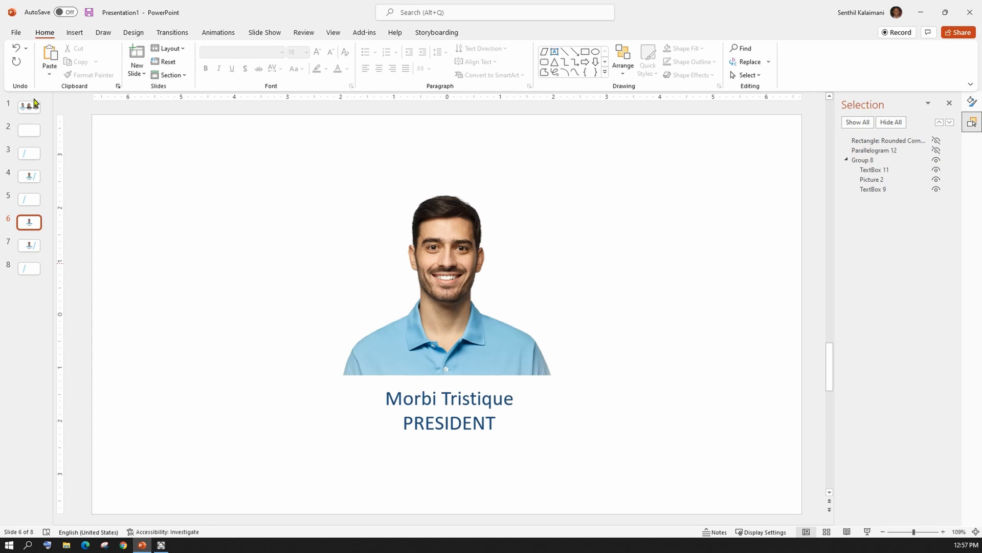
Copy the secretary's photo group from slide 1 and paste it centered over the president on slide 6.
right_click(446, 263)
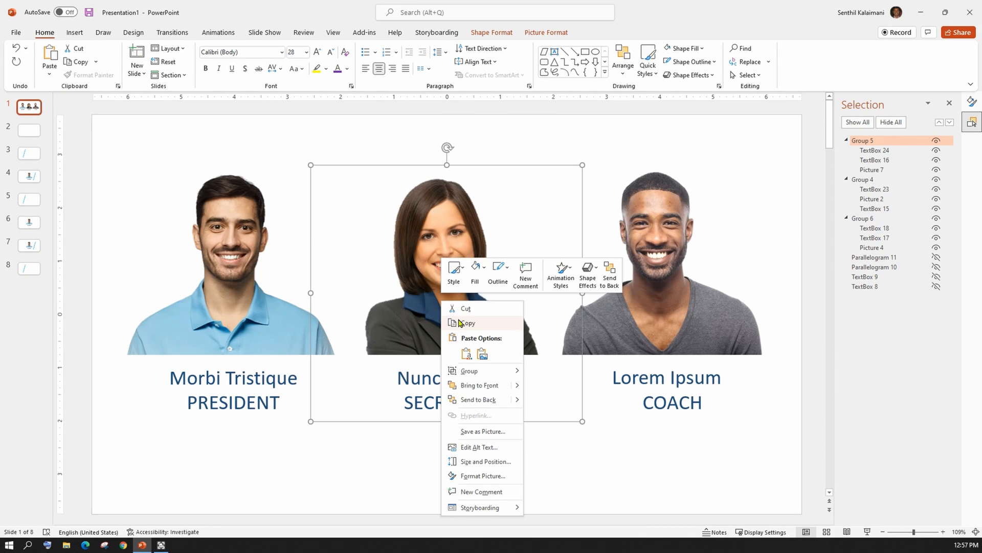
left_click(28, 222)
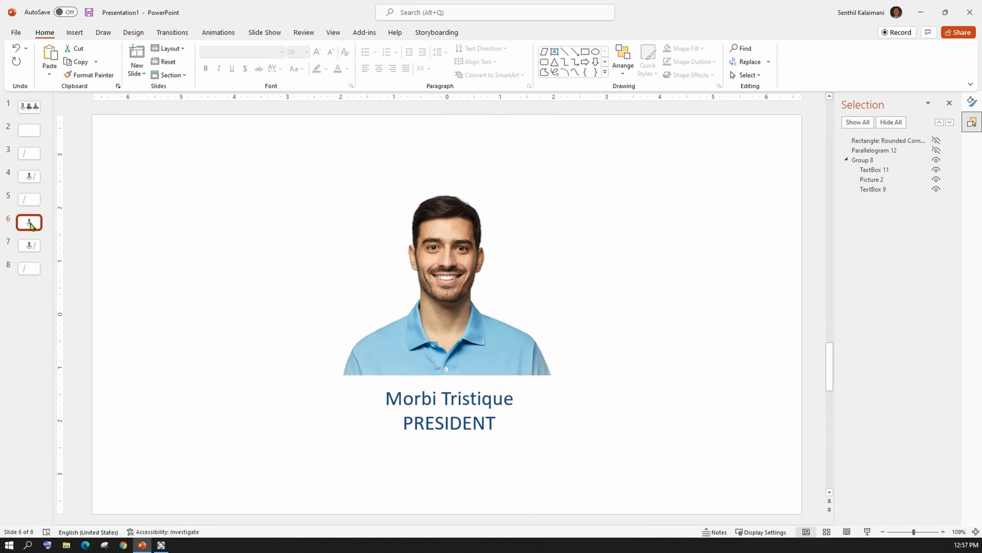
left_click(447, 282)
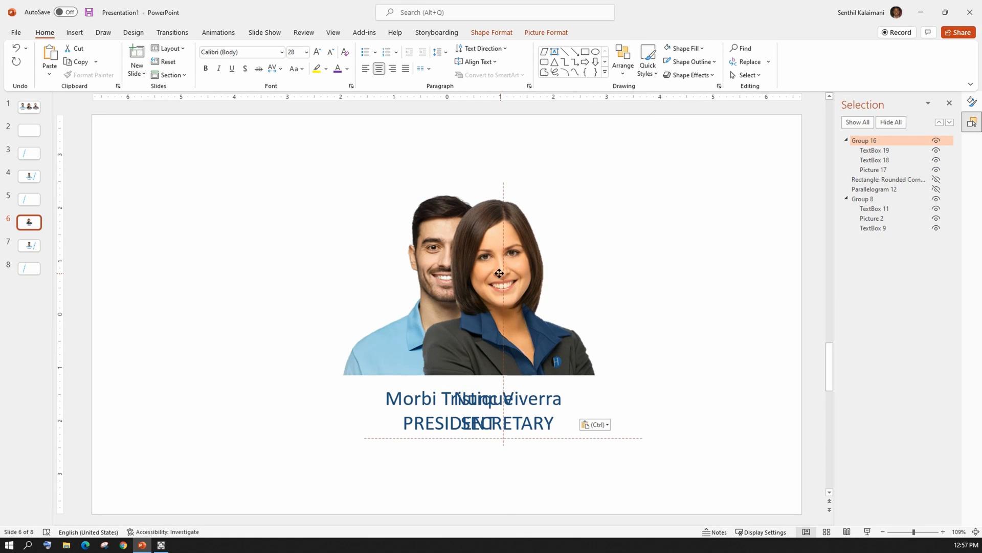
left_click_drag(499, 273, 449, 268)
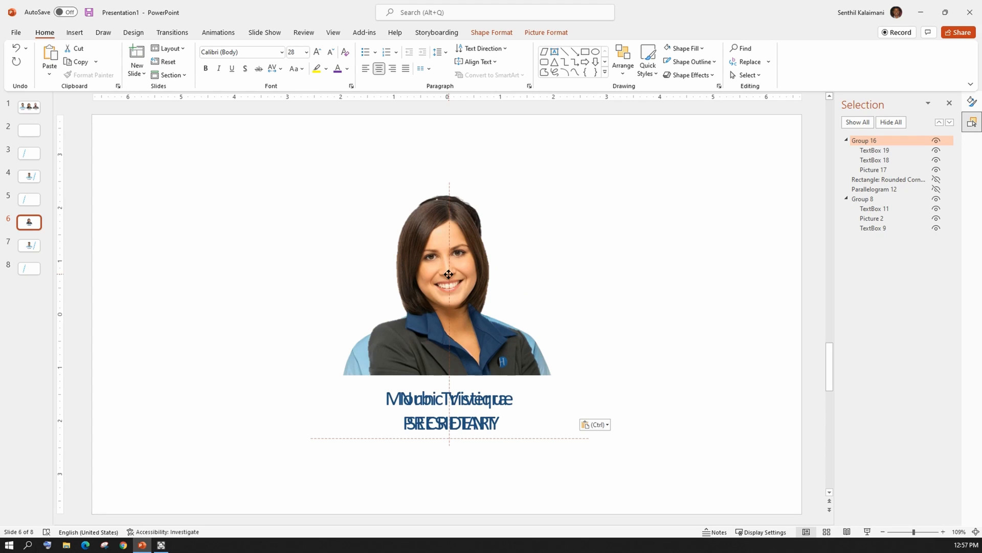
left_click(448, 282)
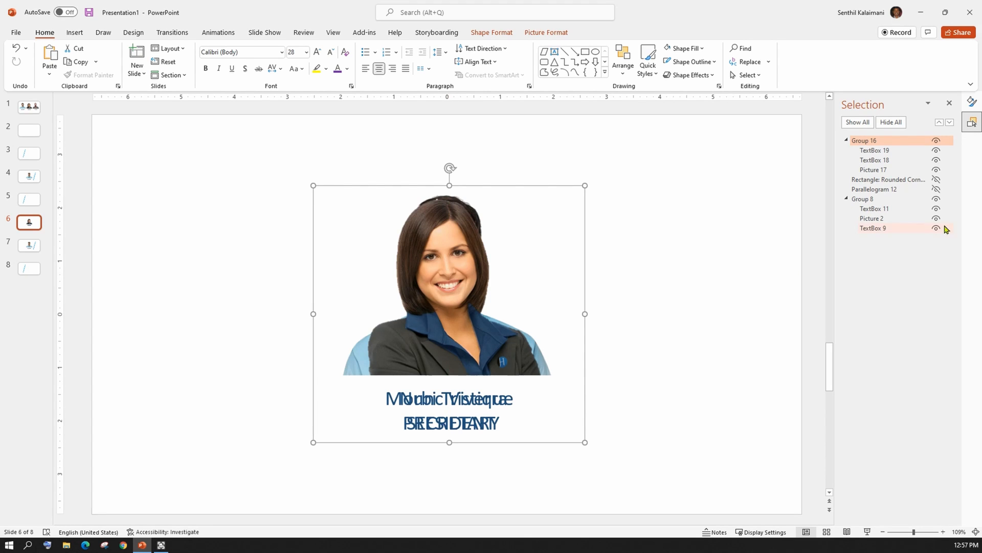
Reorder the secretary group beneath the wand and mask, hide it, and remove the president's group.
left_click(865, 140)
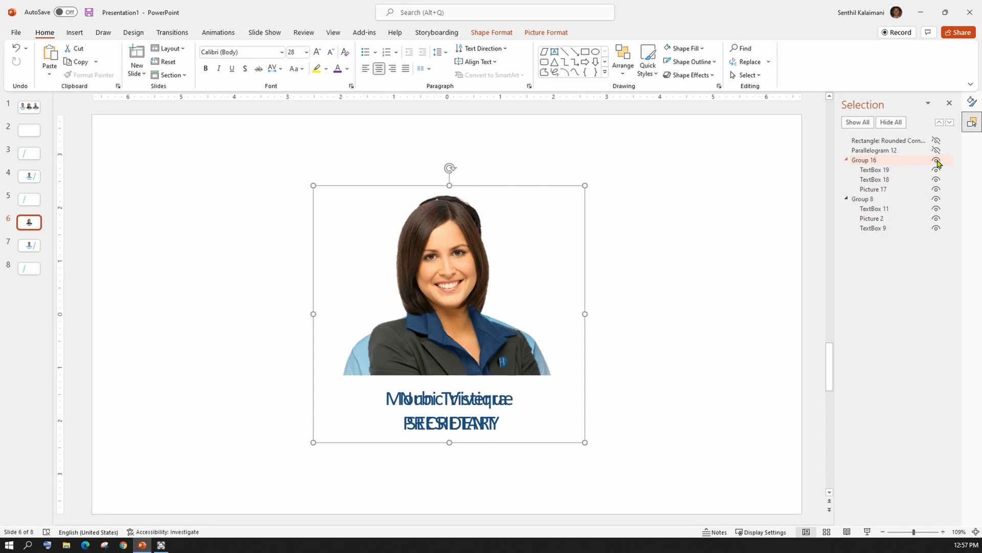
left_click(937, 160)
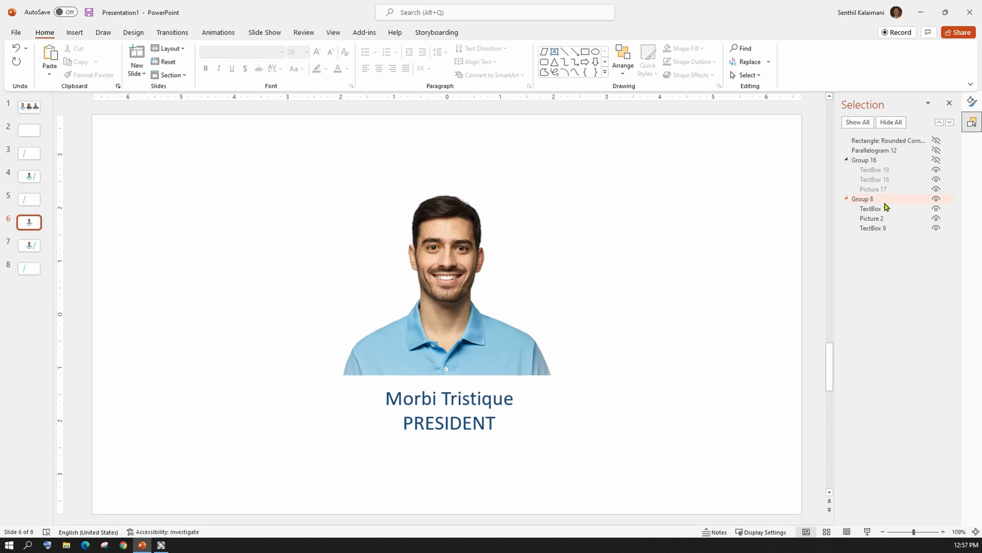
left_click(864, 198)
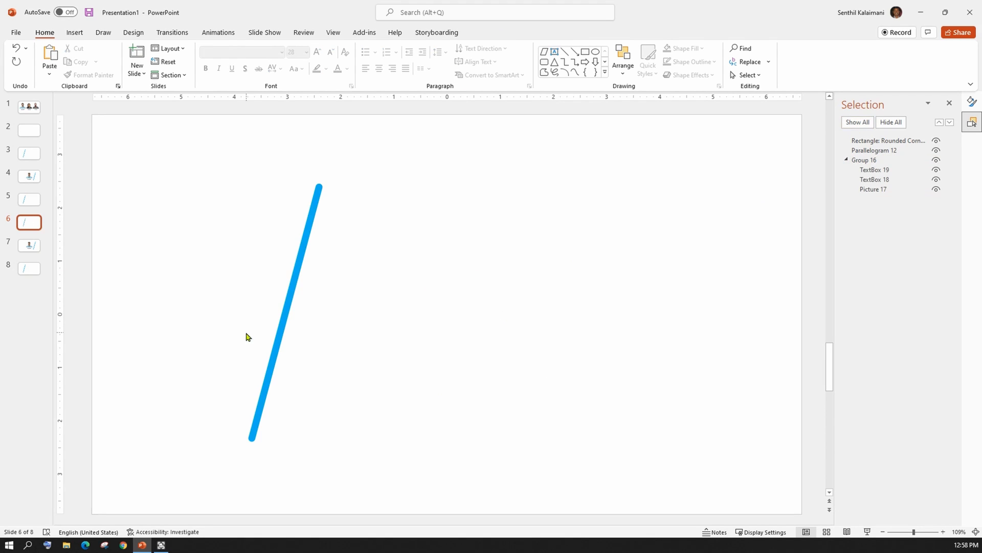
Check the secretary's slide 7, then select slides 6 through 8 in the thumbnail pane.
left_click(29, 244)
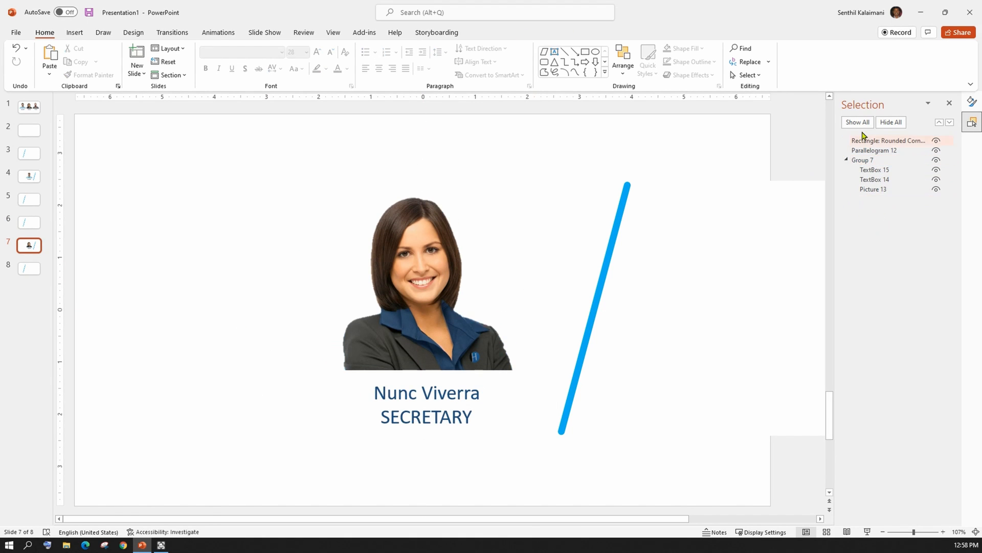
left_click(29, 268)
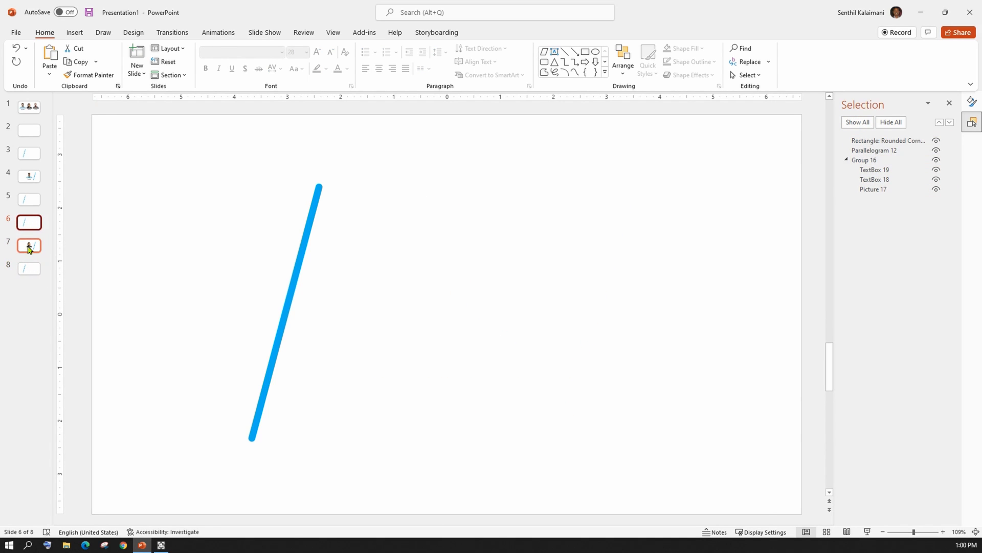
left_click(29, 269)
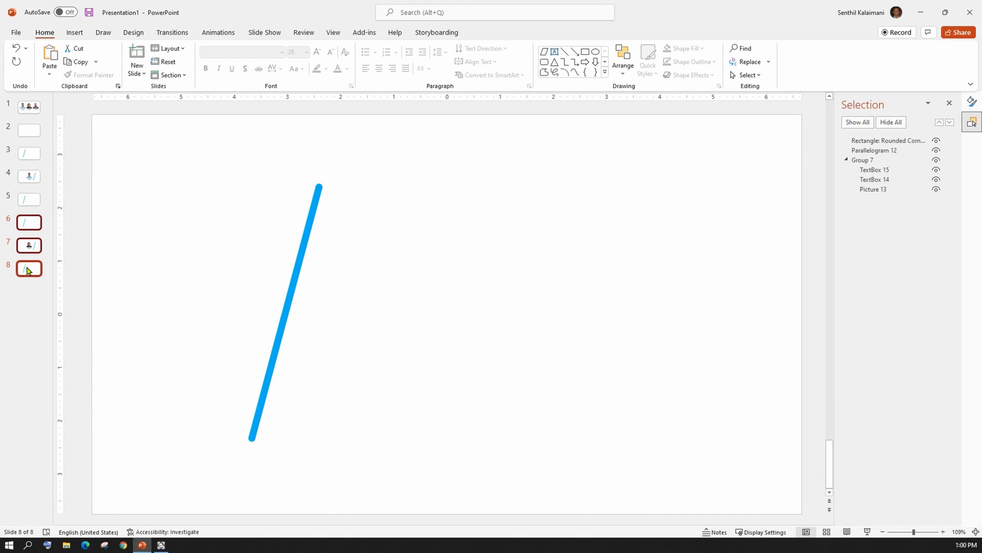
Duplicate slides 6 to 8 and then slide 11, bringing the deck to twelve slides.
right_click(29, 269)
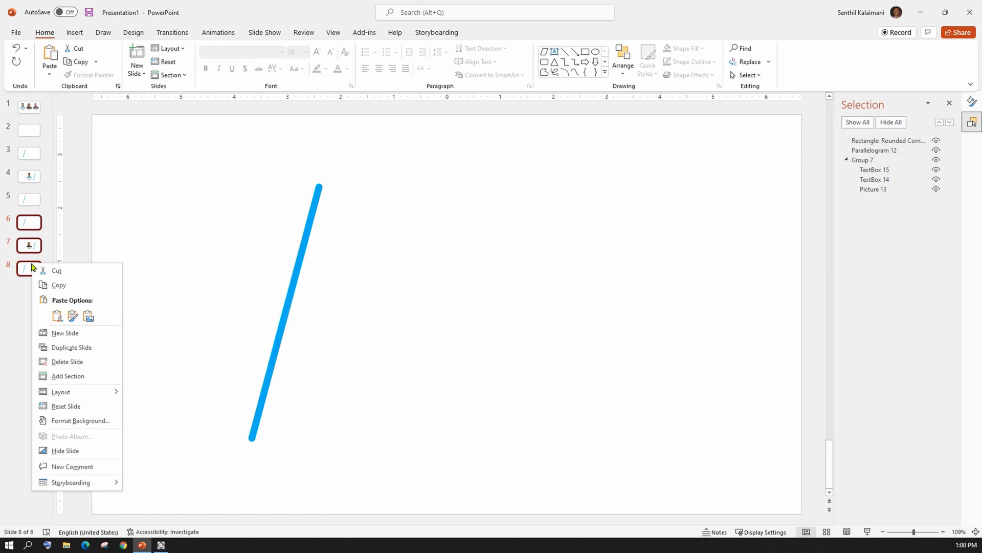
left_click(71, 347)
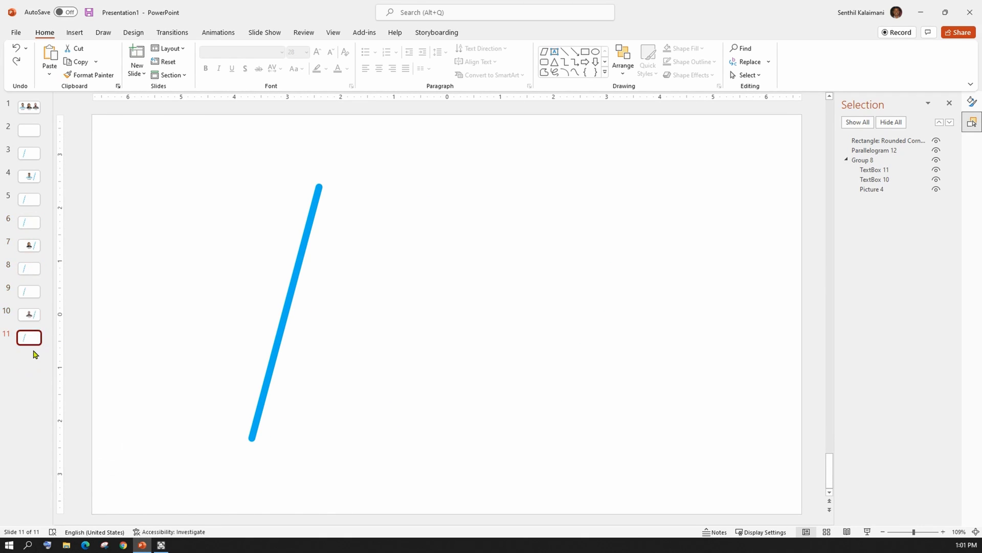
right_click(35, 351)
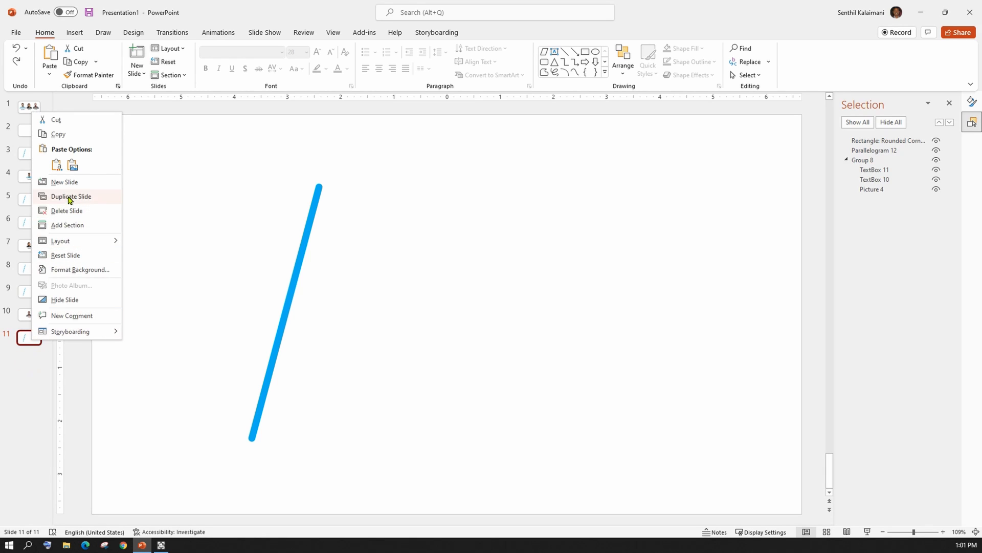
left_click(70, 197)
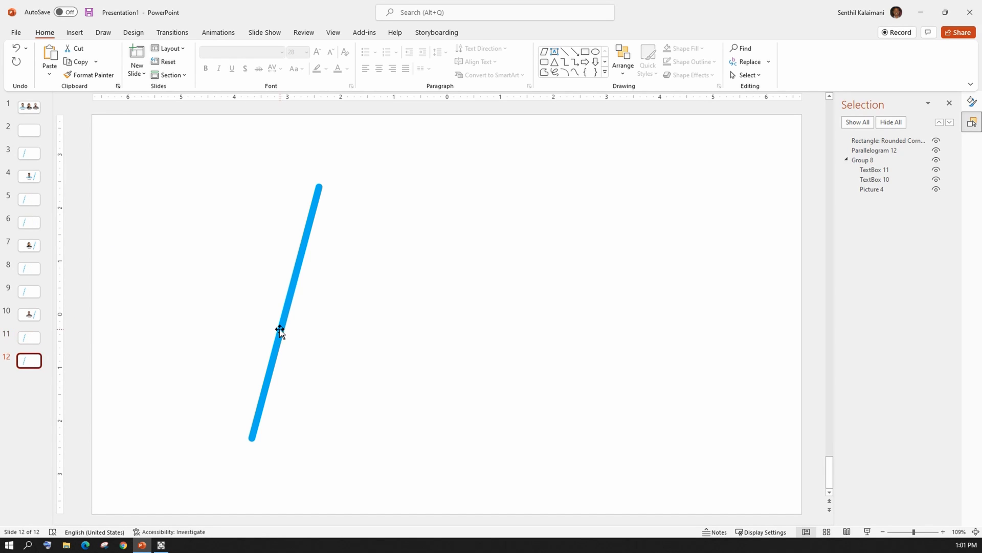
Delete the wand from the last slide and return to slide 2.
left_click(280, 330)
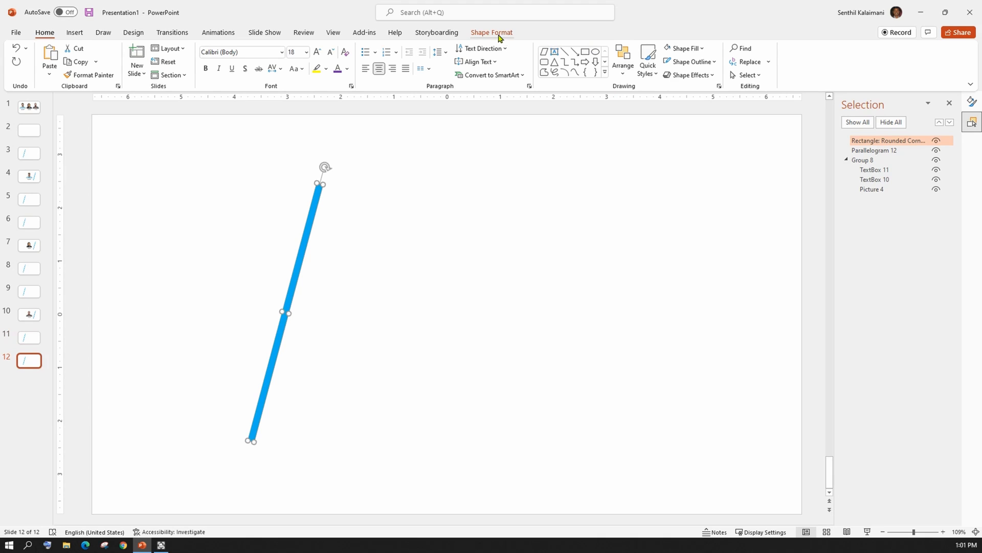
left_click(492, 32)
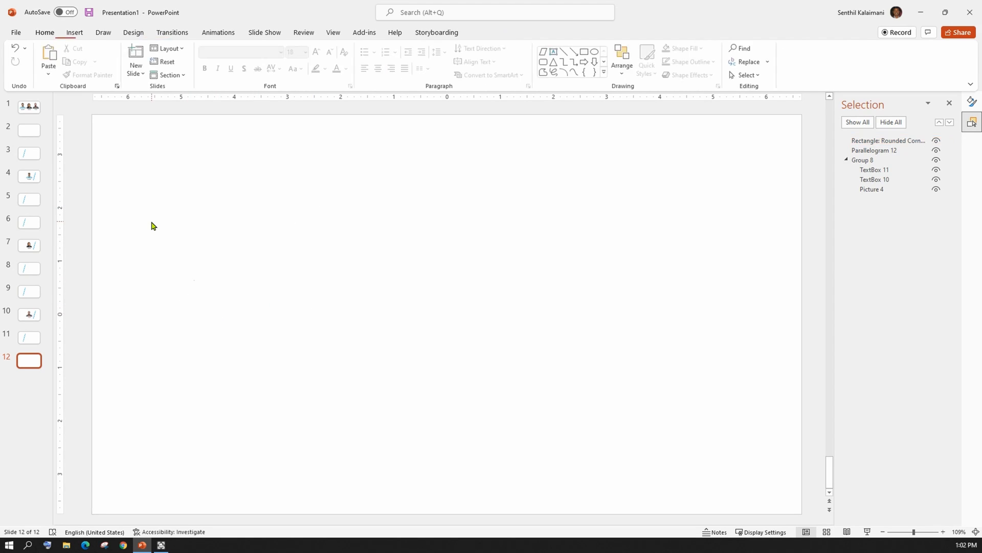
left_click(29, 130)
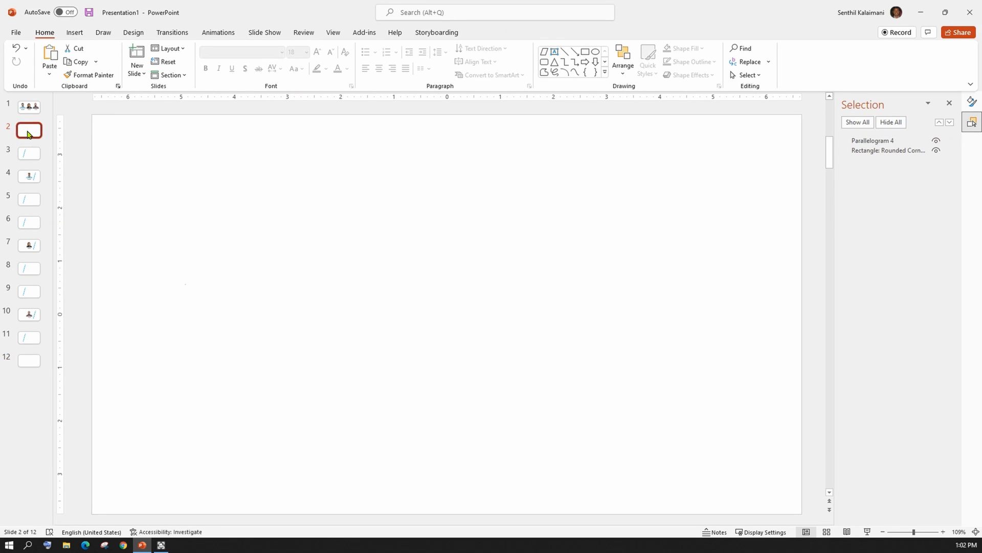